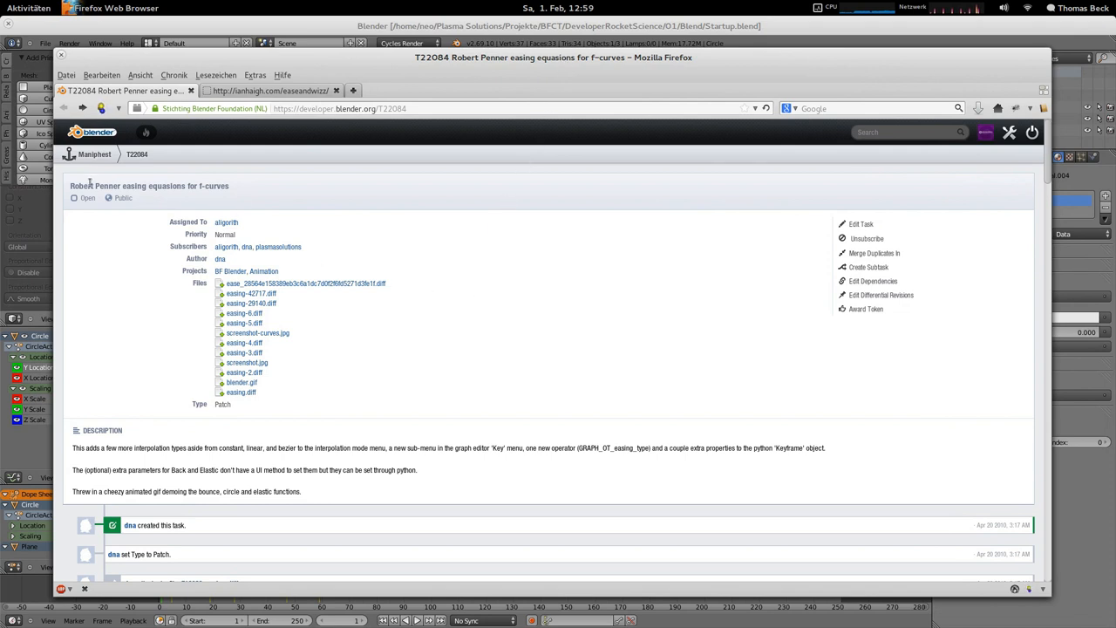
pyautogui.moveTo(279, 197)
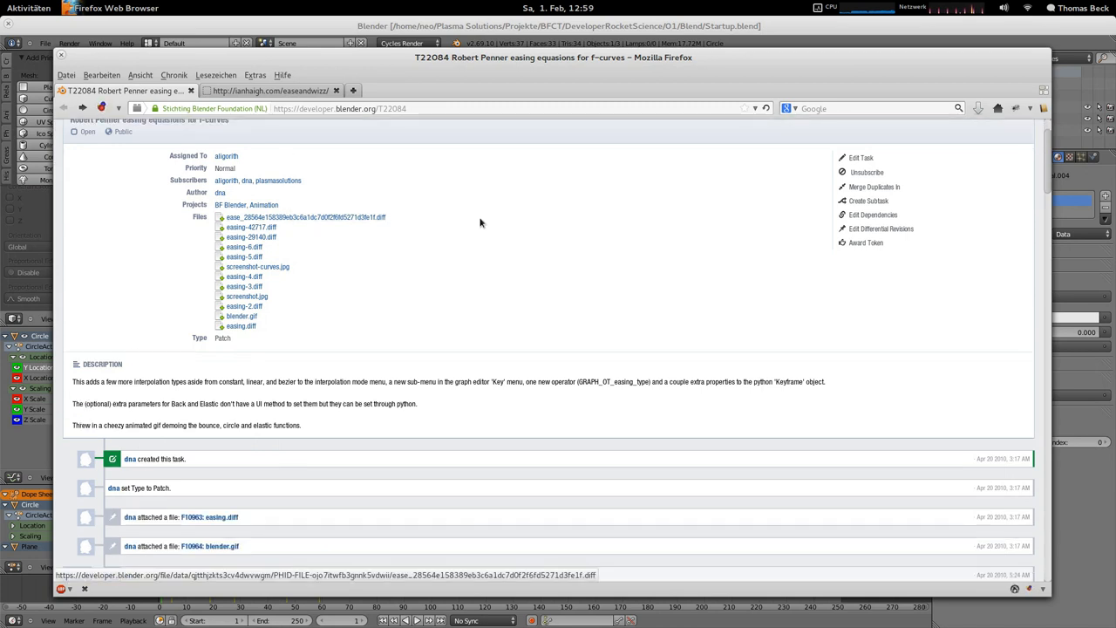
# Scroll through the editor to reach the camera and its lens settings
pyautogui.scroll(-3)
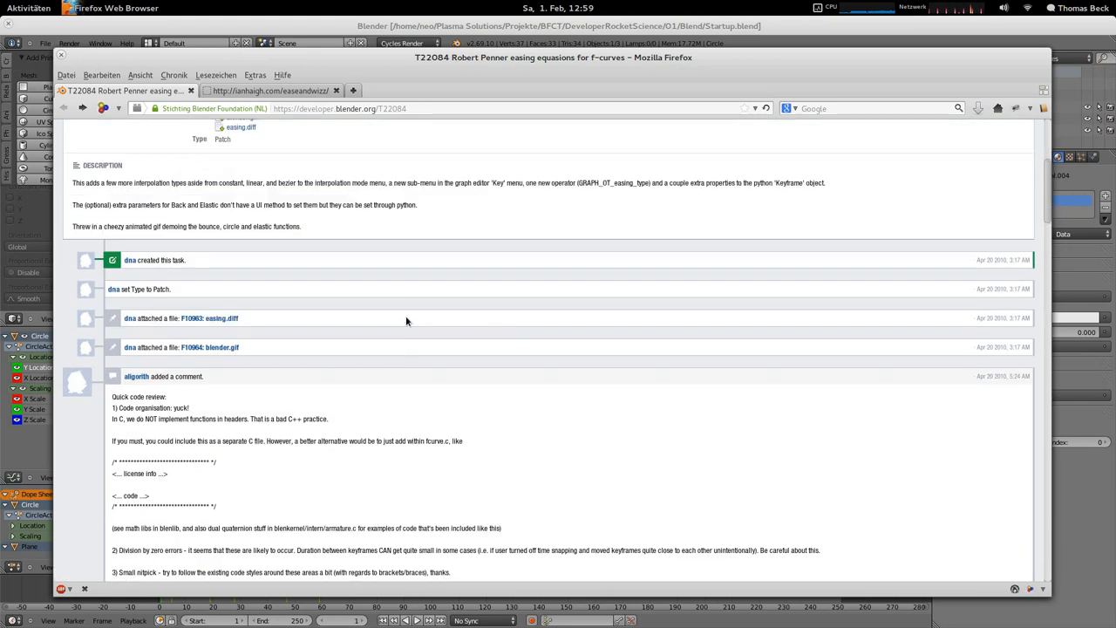
pyautogui.scroll(-3)
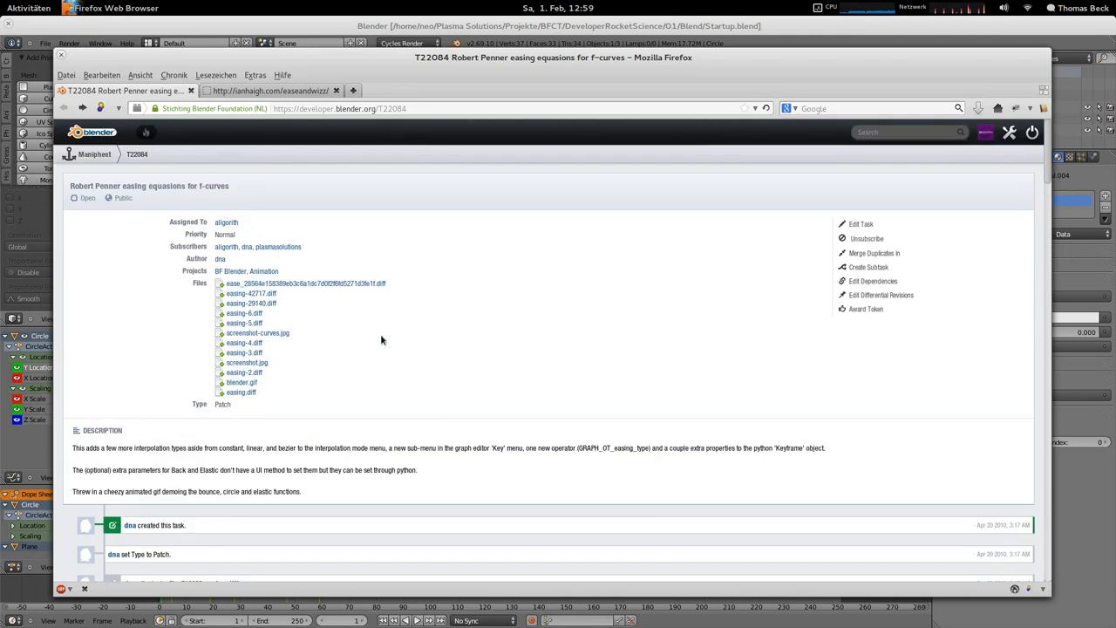
pyautogui.scroll(-3)
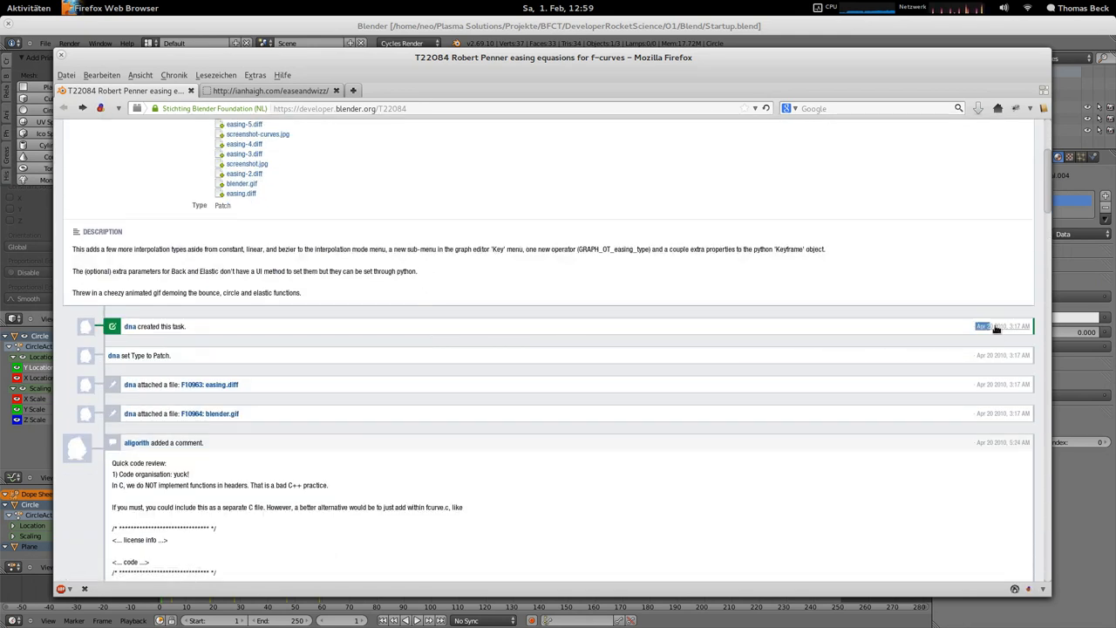
pyautogui.moveTo(1003, 326)
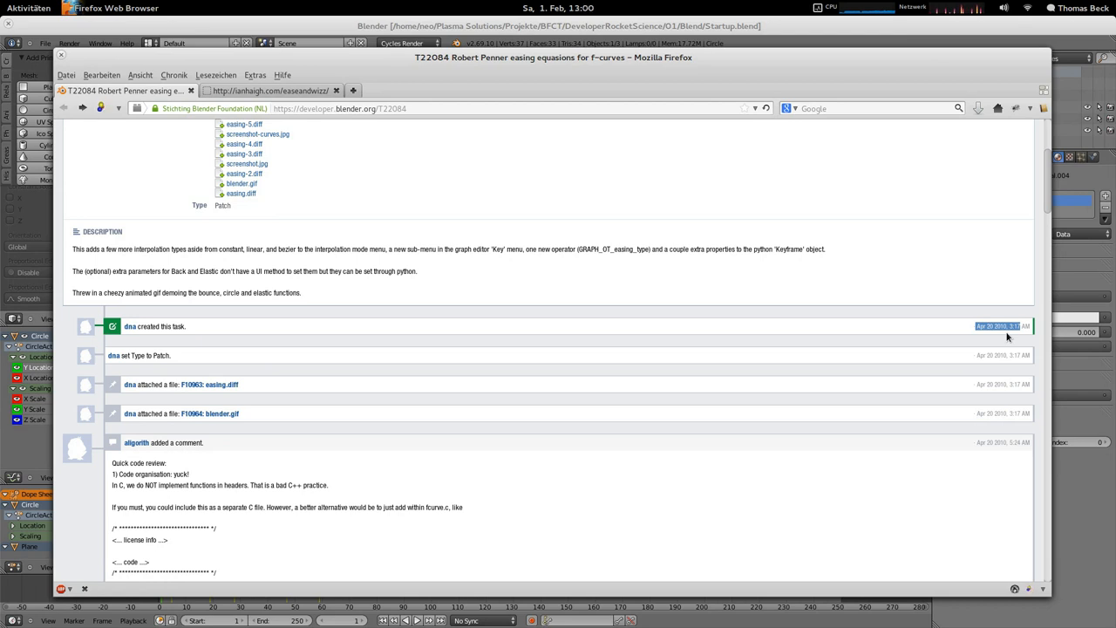
pyautogui.moveTo(452, 363)
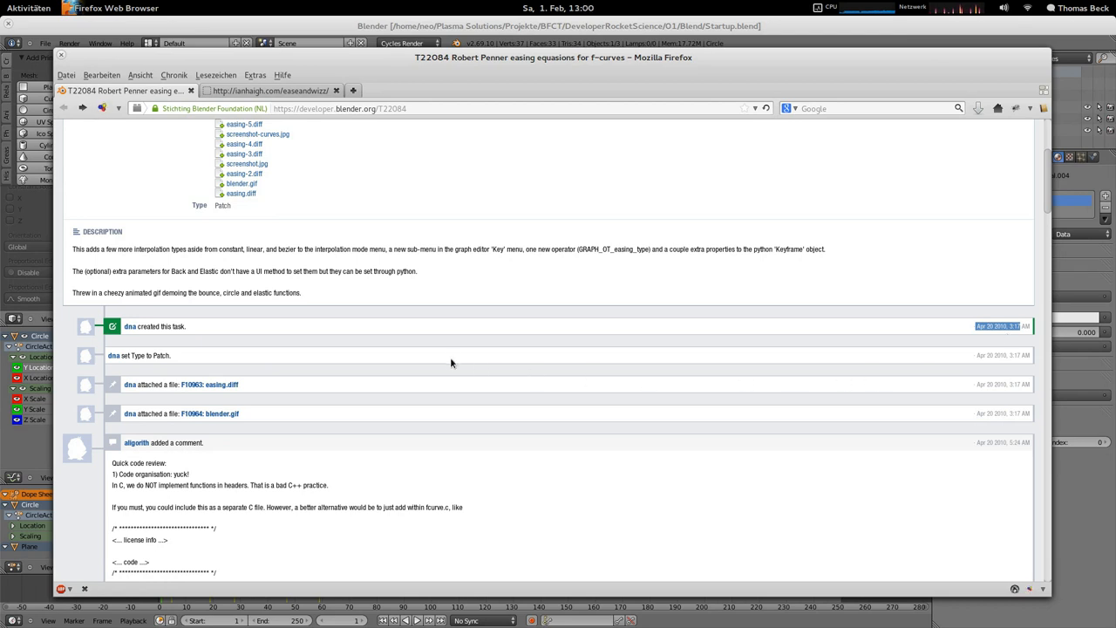
pyautogui.scroll(-3)
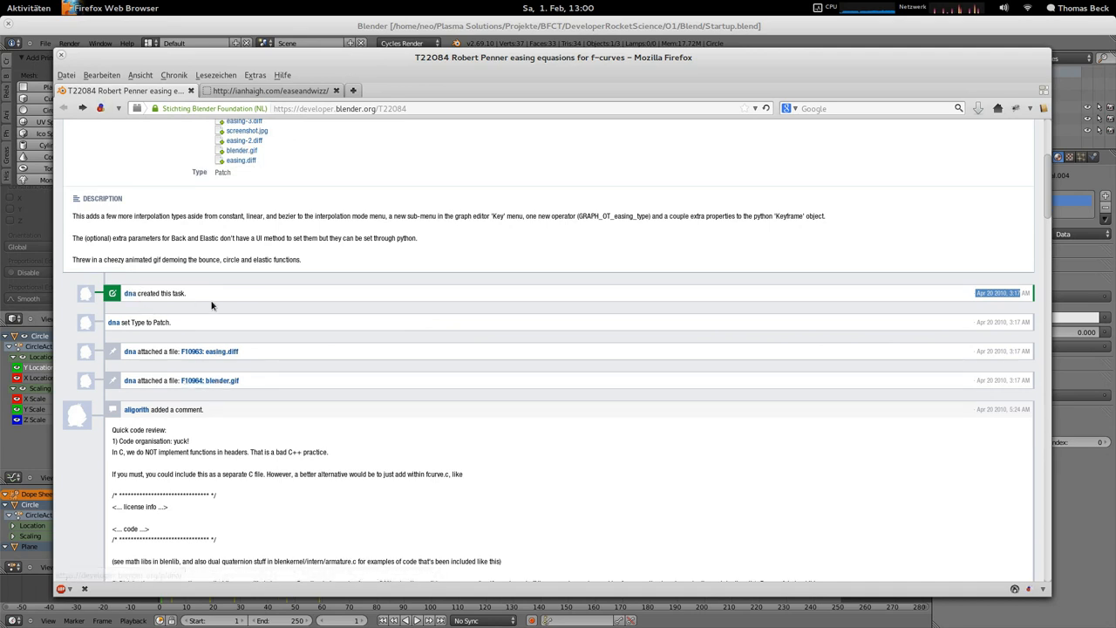
pyautogui.moveTo(809, 294)
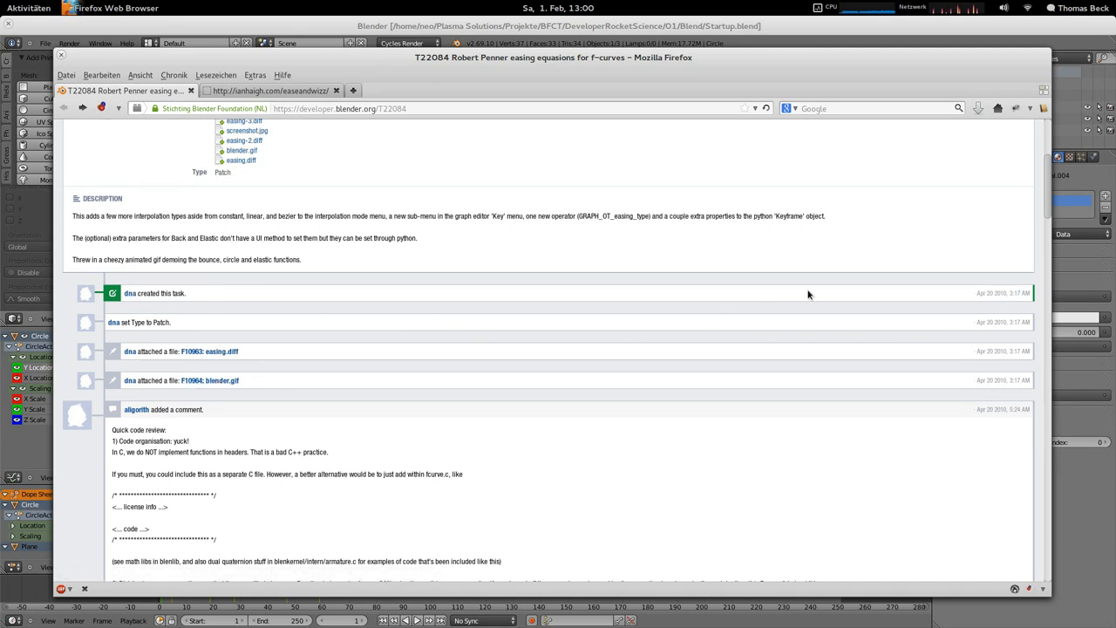
pyautogui.scroll(-3)
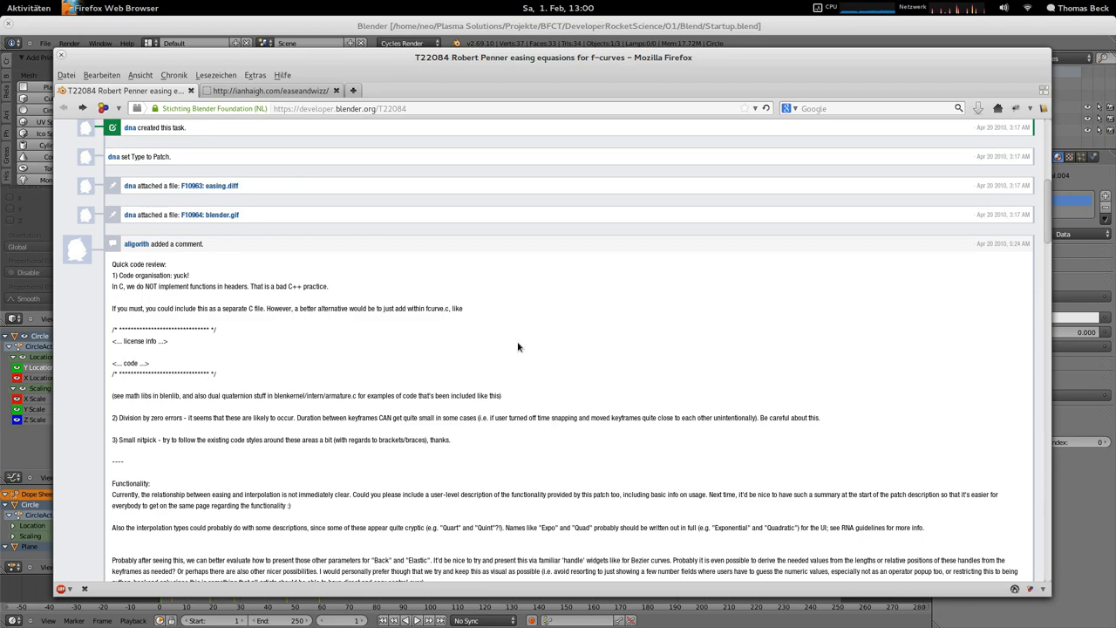
pyautogui.scroll(-3)
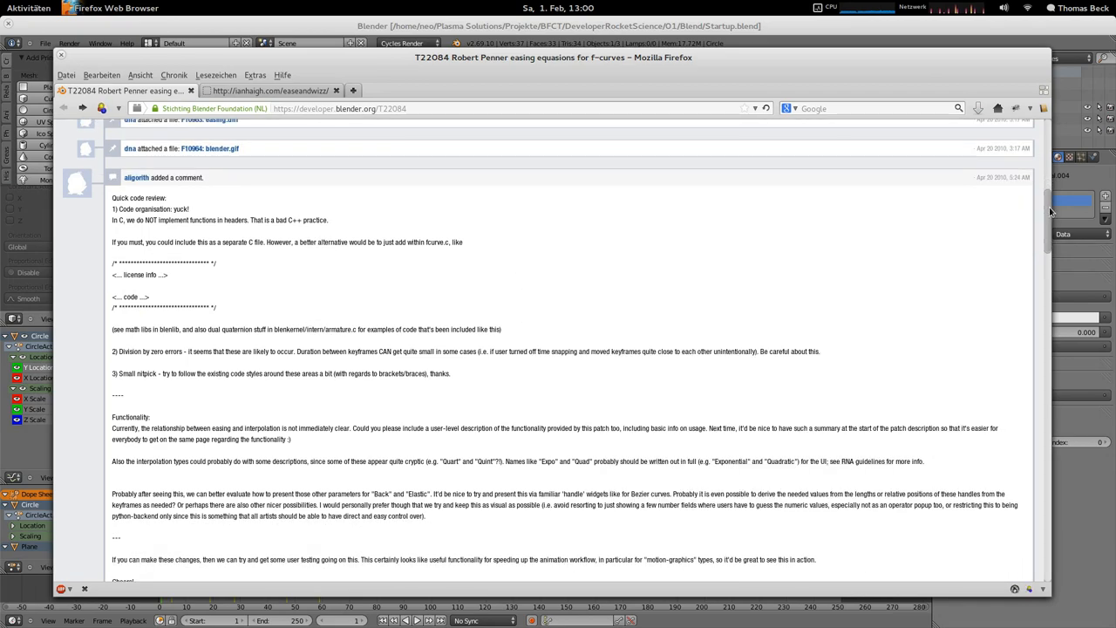
pyautogui.scroll(-3)
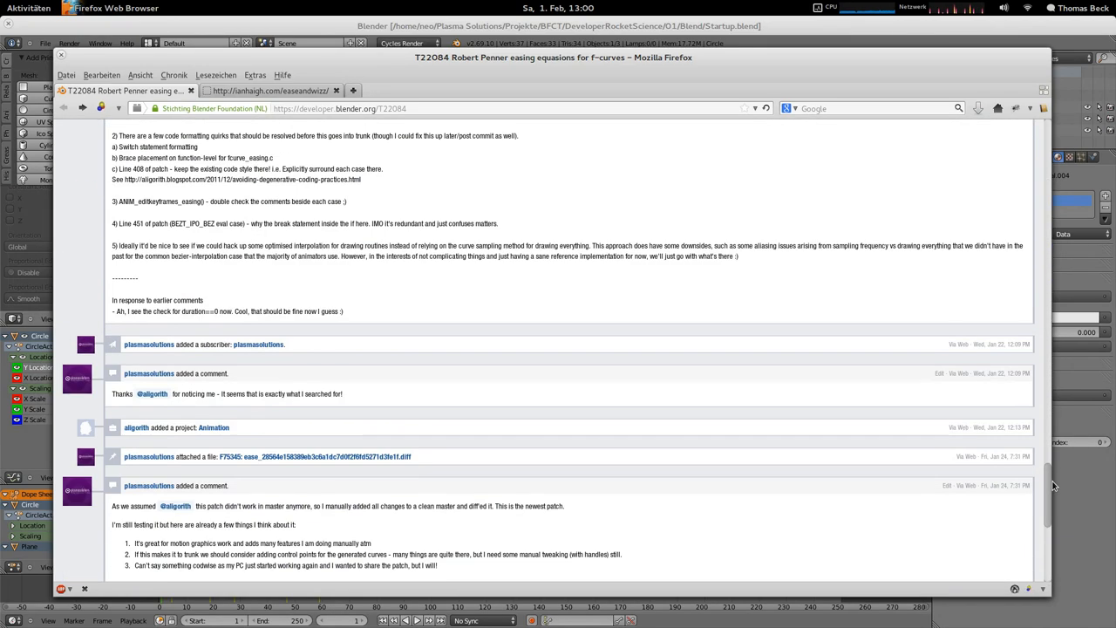
pyautogui.scroll(-3)
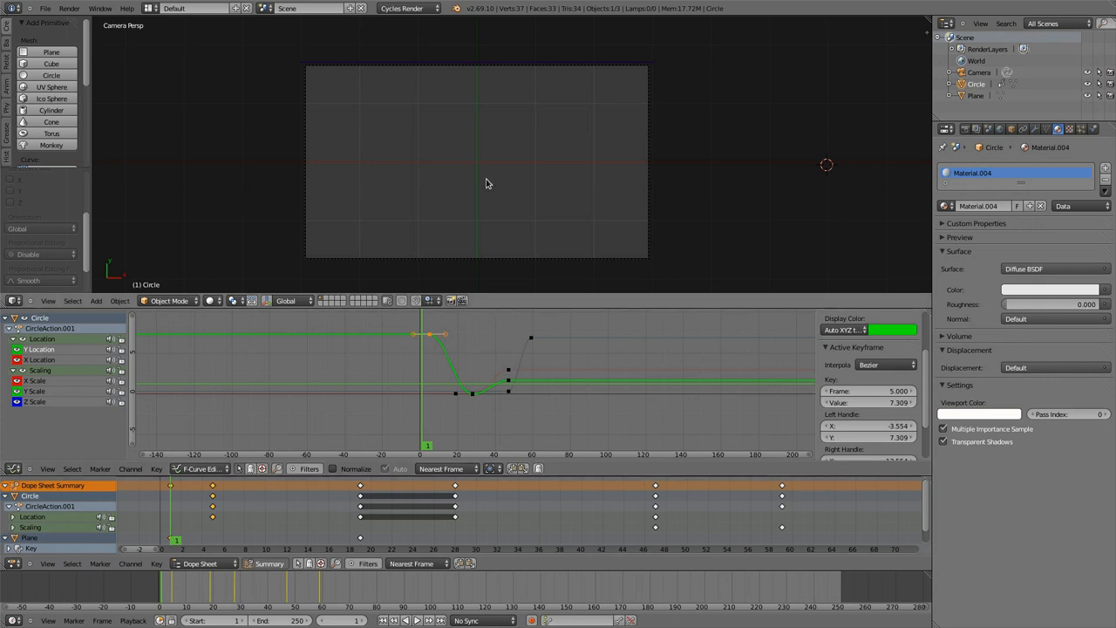
pyautogui.moveTo(485, 171)
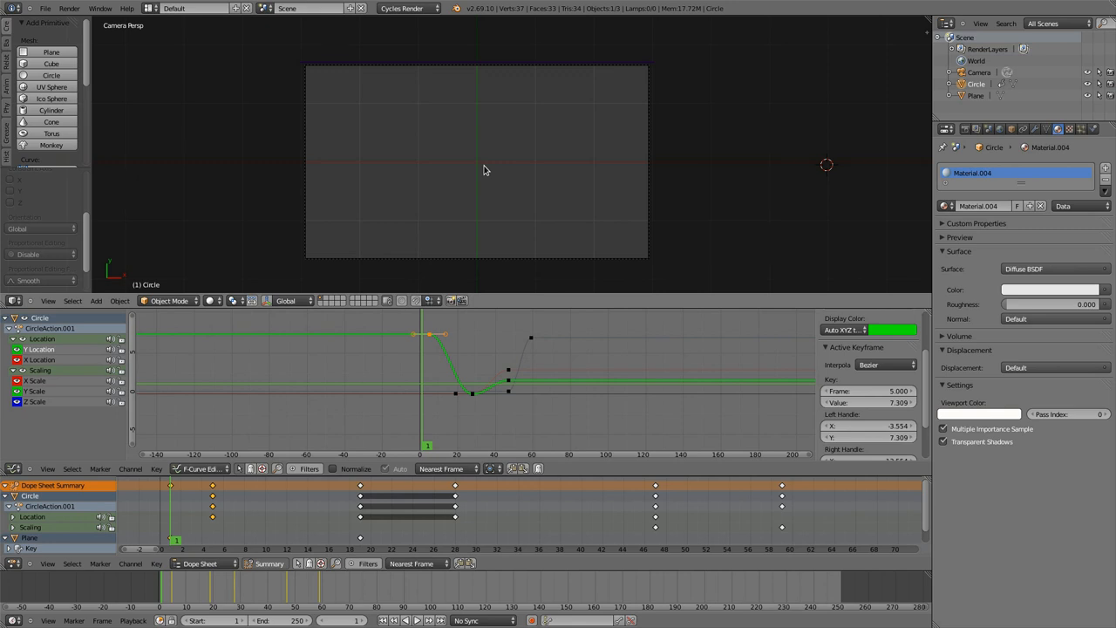
pyautogui.moveTo(422, 352)
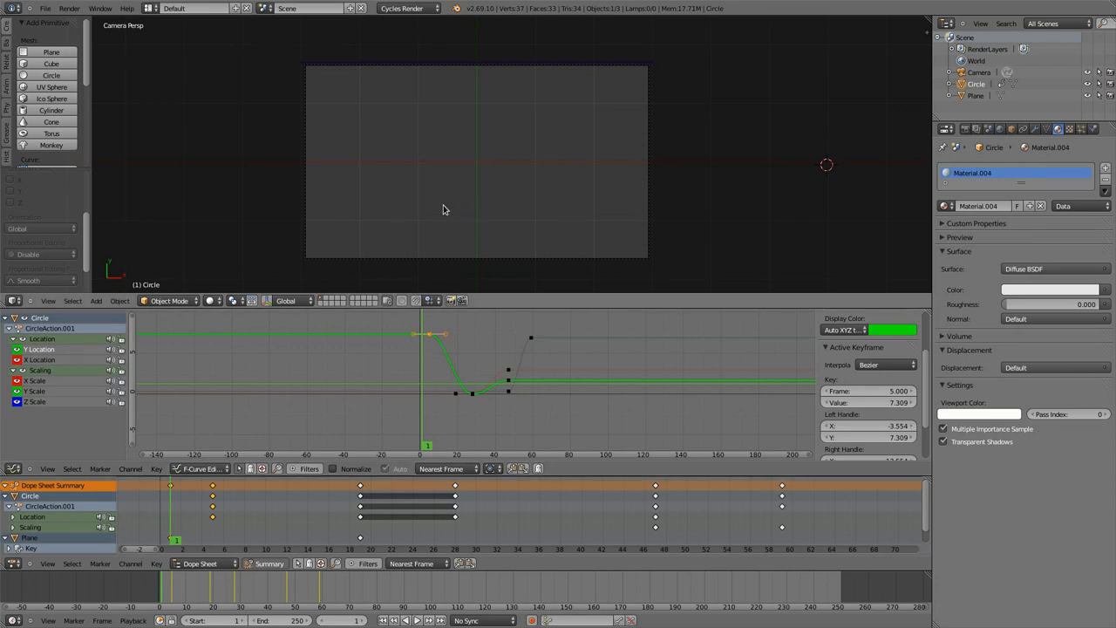
pyautogui.moveTo(363, 223)
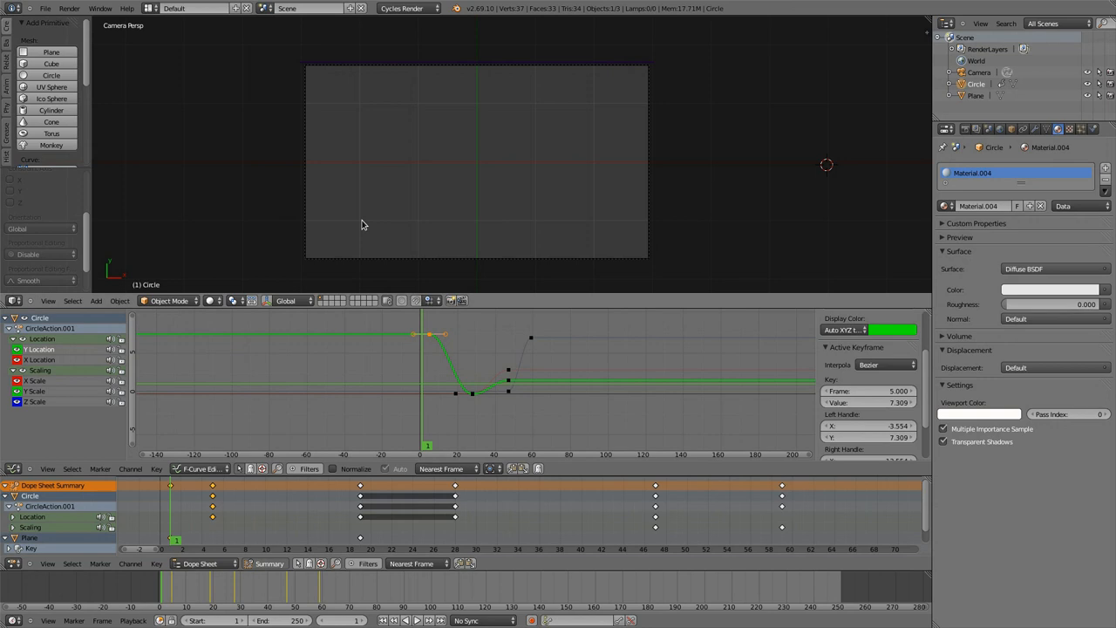
pyautogui.moveTo(474, 75)
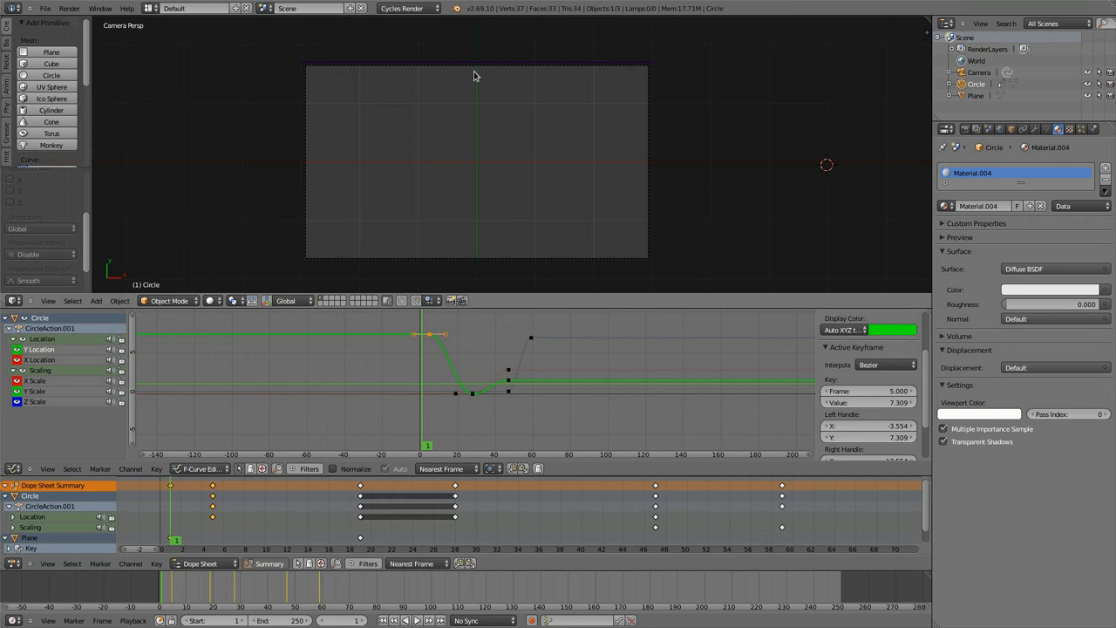
pyautogui.moveTo(481, 70)
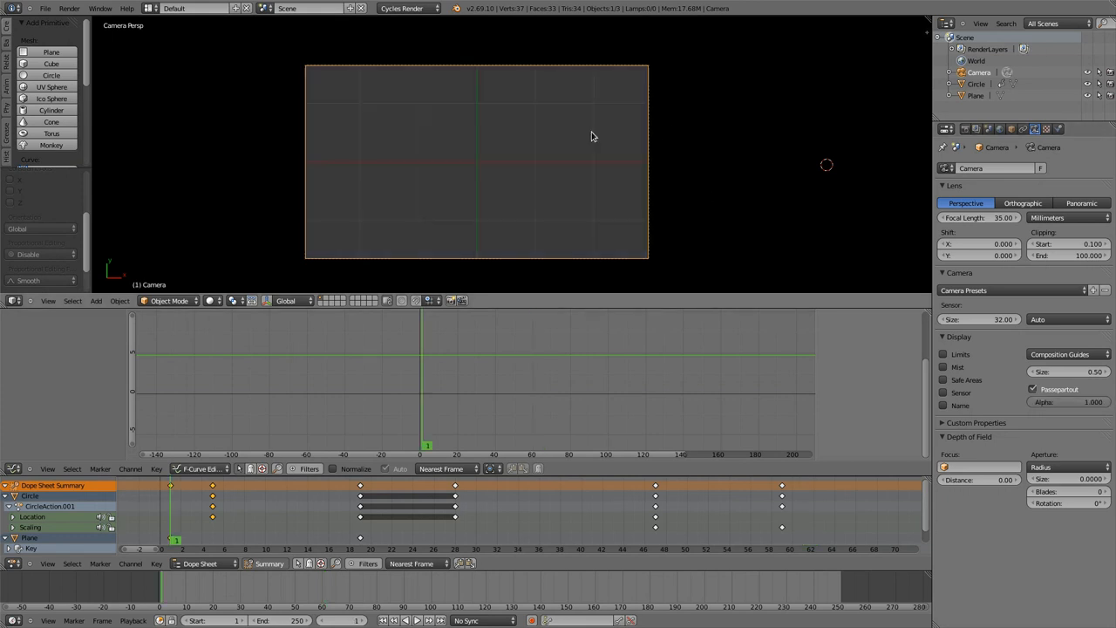
# Select the Plane object so its Shape Keys and Key channel appear
pyautogui.click(417, 621)
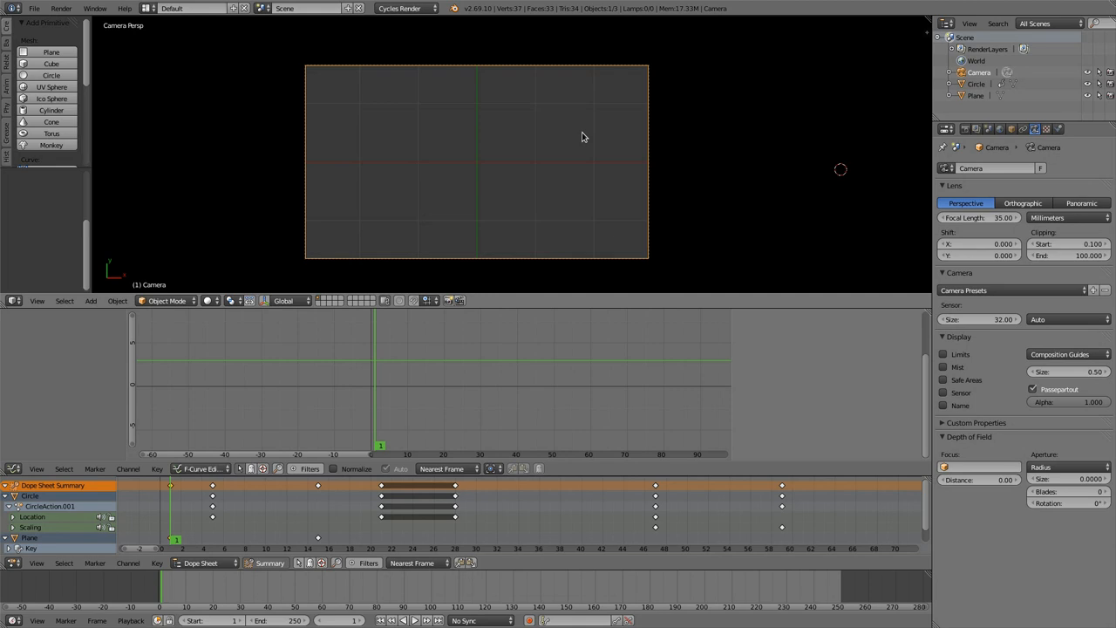
pyautogui.moveTo(601, 132)
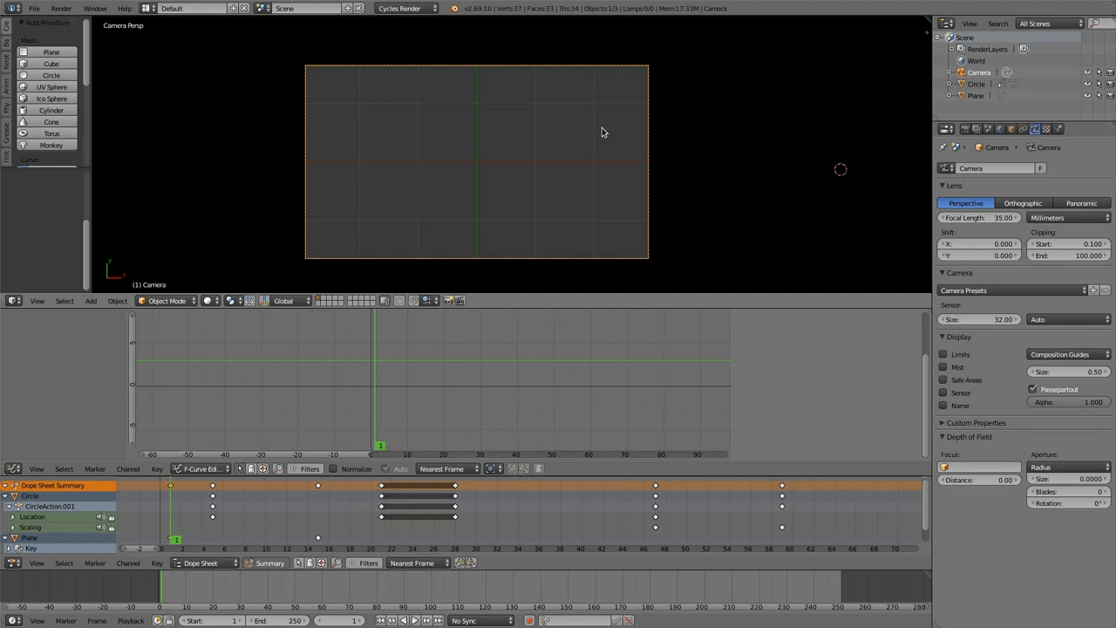
pyautogui.moveTo(600, 136)
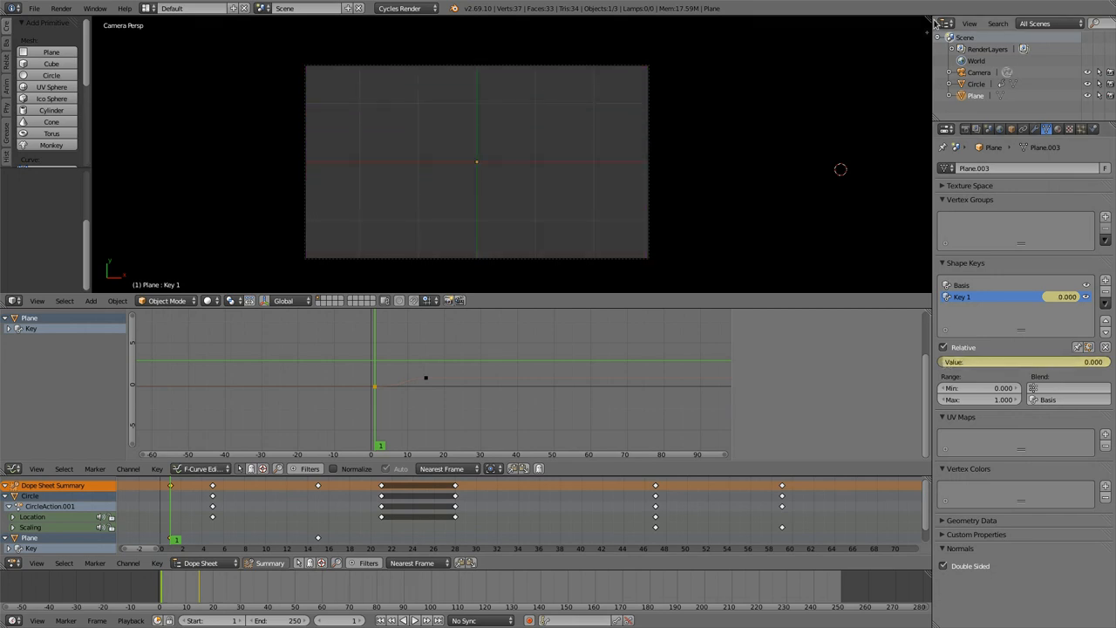
# Move the Key curve's middle keyframe to frame 11.46 with value 0.514
pyautogui.click(977, 84)
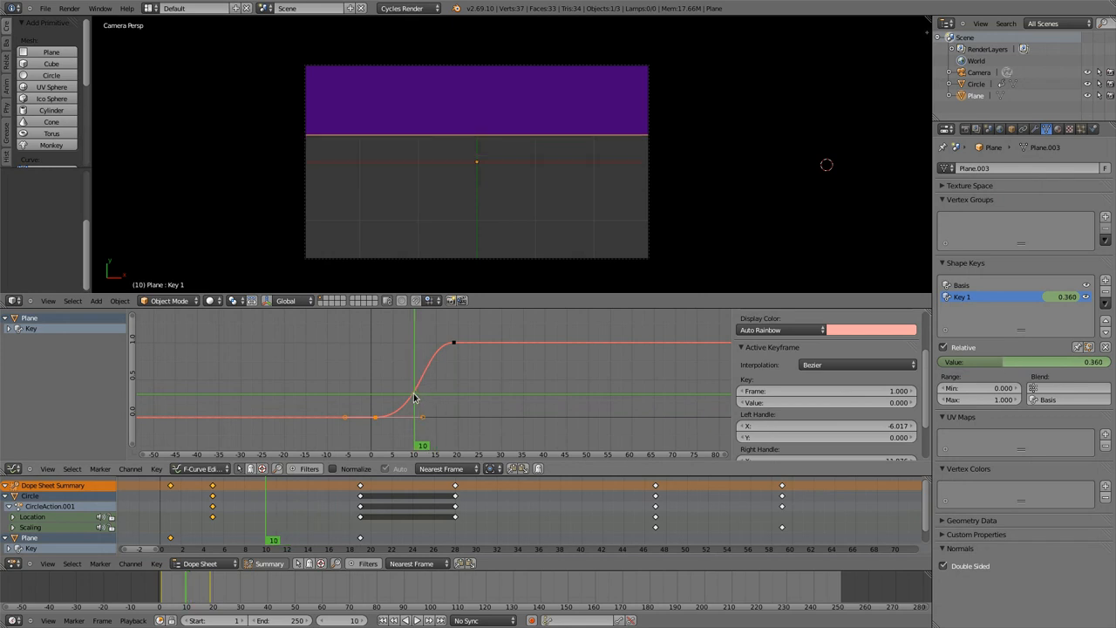
pyautogui.press('Right')
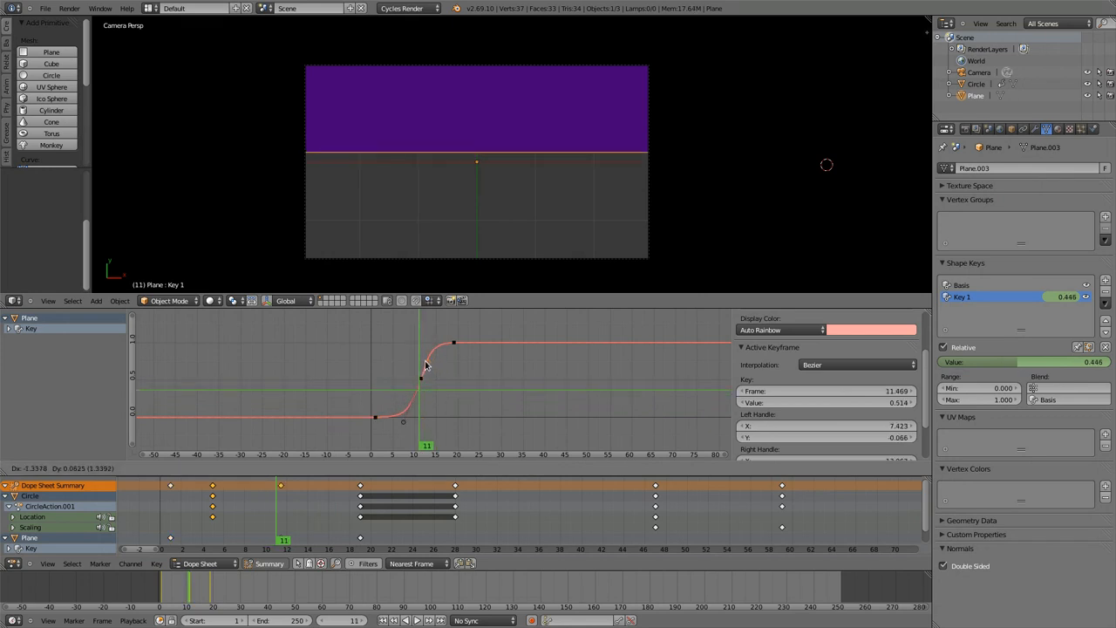
pyautogui.moveTo(427, 367); pyautogui.dragTo(419, 400)
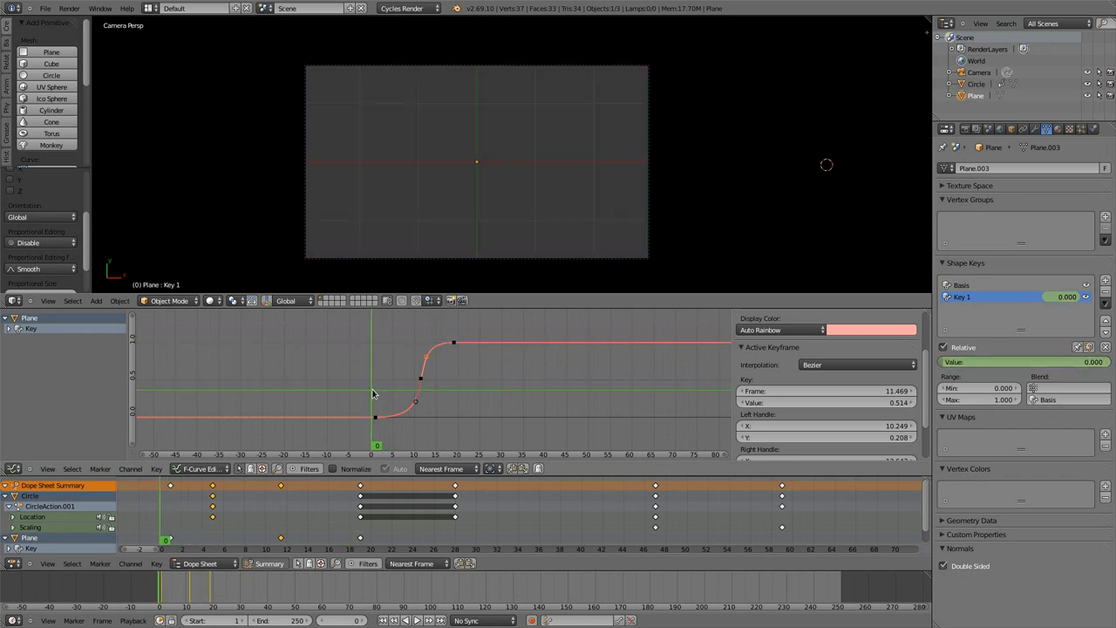
pyautogui.click(415, 620)
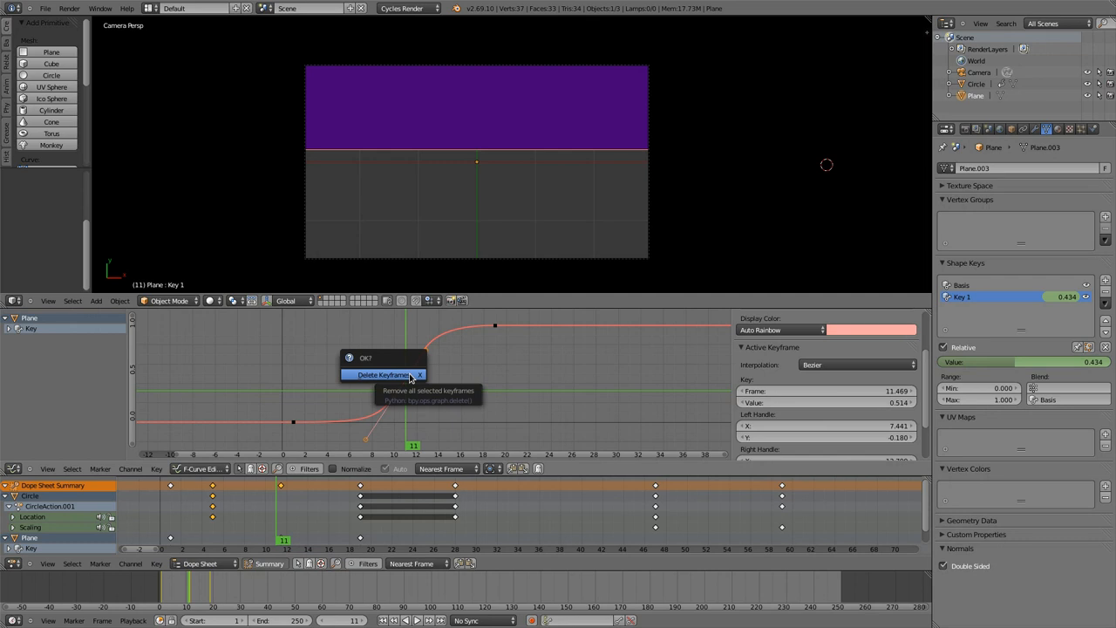
# Delete the middle keyframe and jump back to the animation's first frame
pyautogui.click(384, 374)
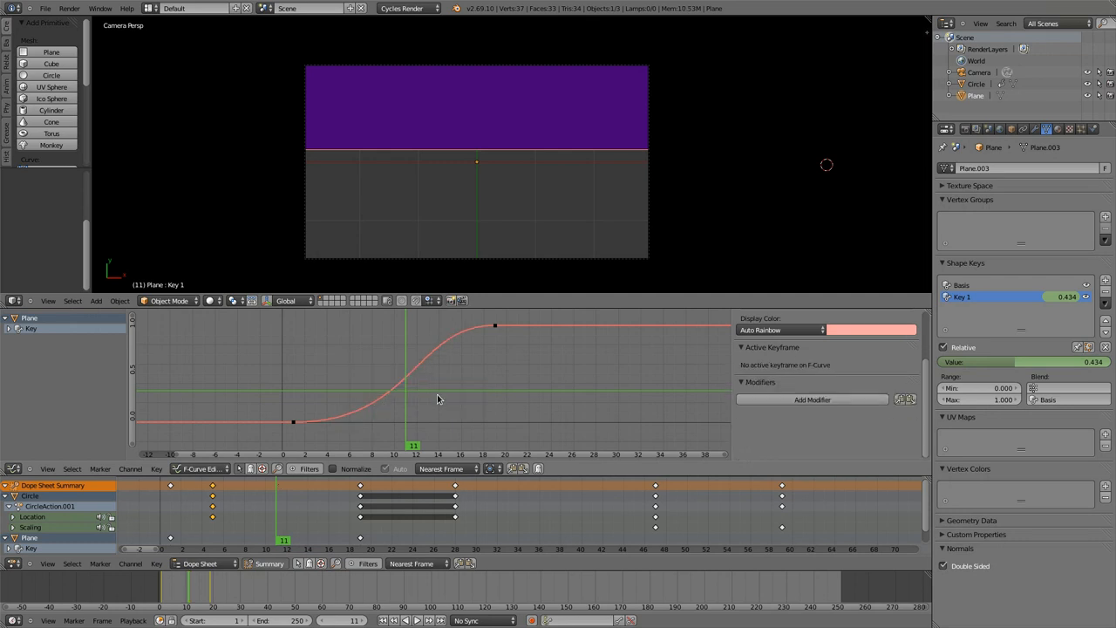
pyautogui.press('ctrl+s')
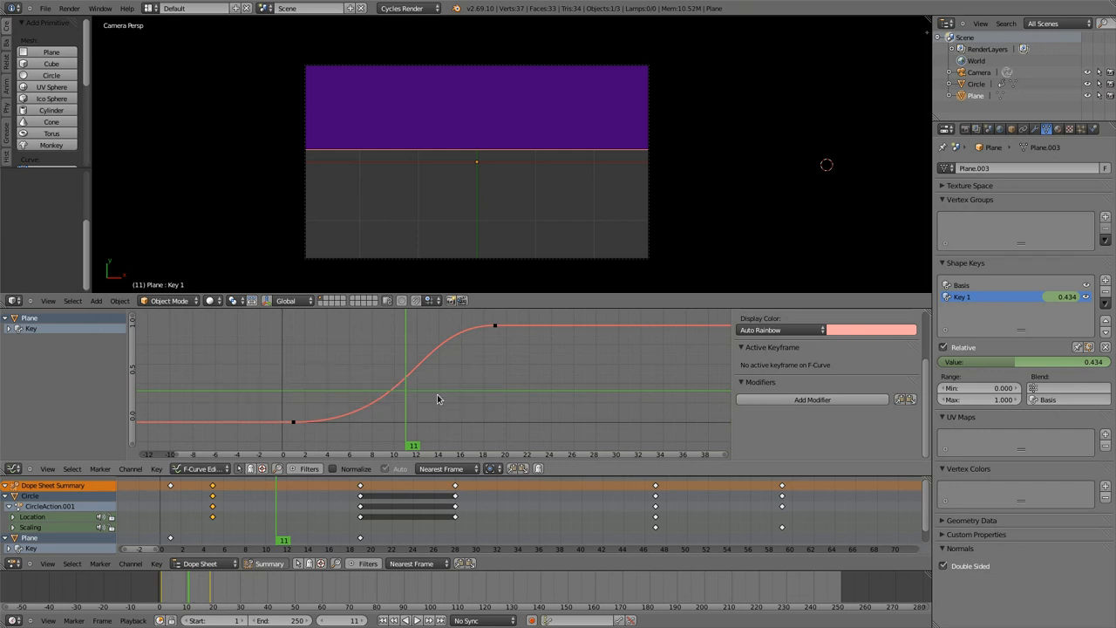
pyautogui.moveTo(427, 390)
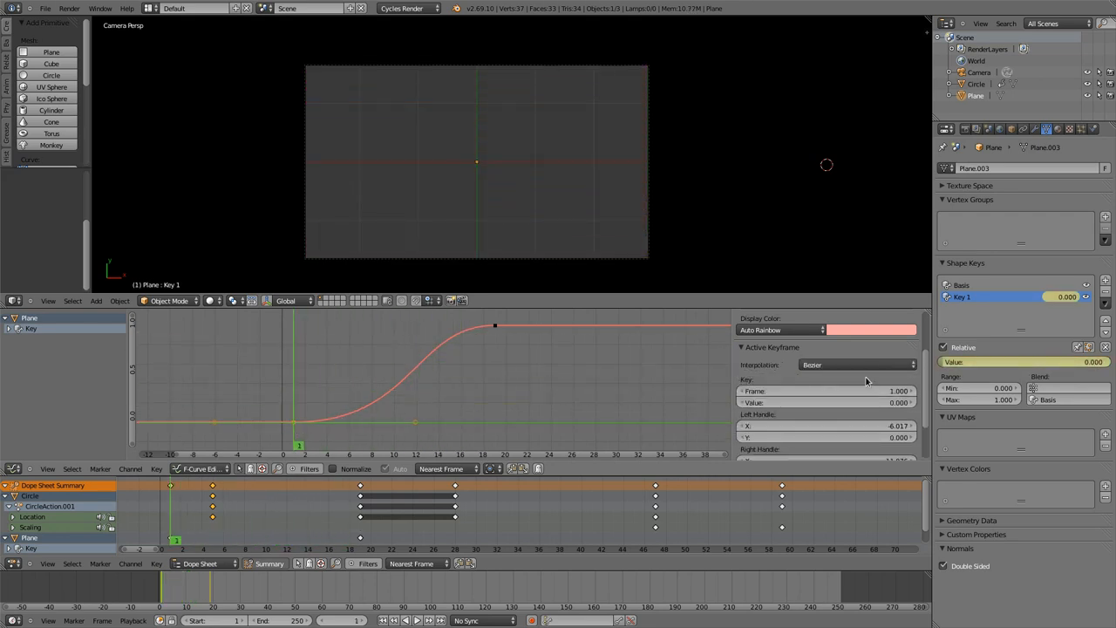
# Show the Interpolation mode choices for the plane's first shape-key keyframe
pyautogui.click(855, 364)
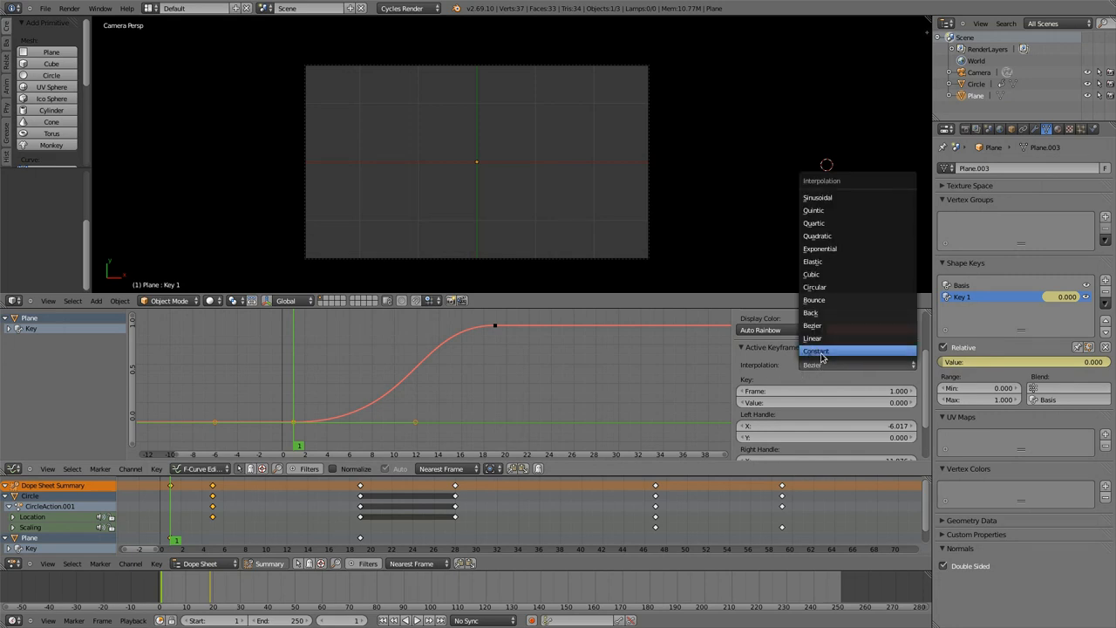
pyautogui.moveTo(840, 329)
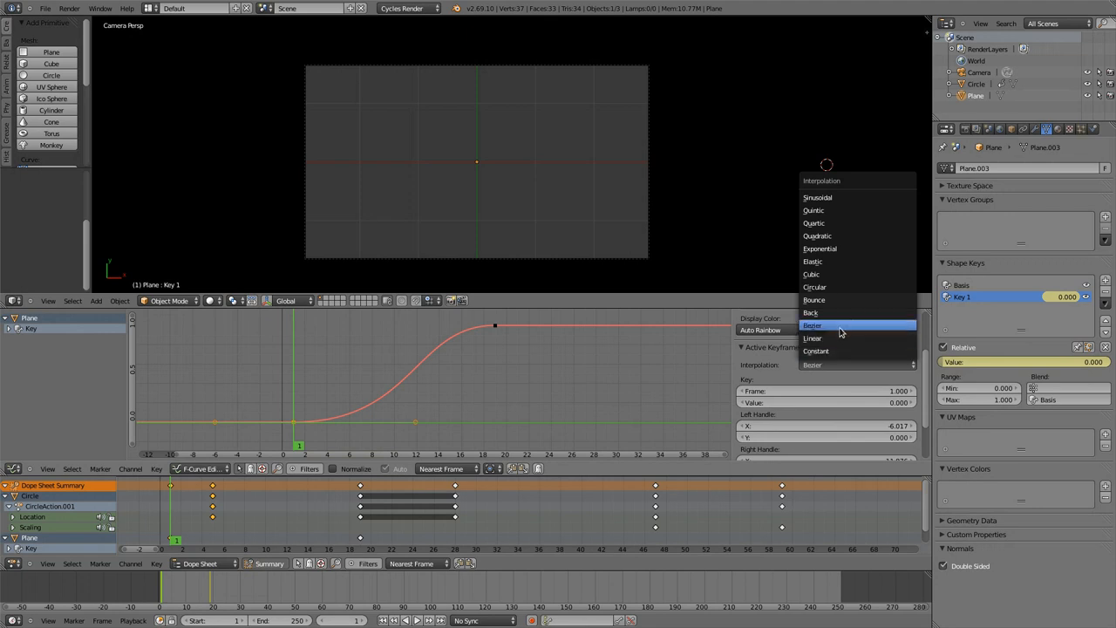
pyautogui.moveTo(827, 312)
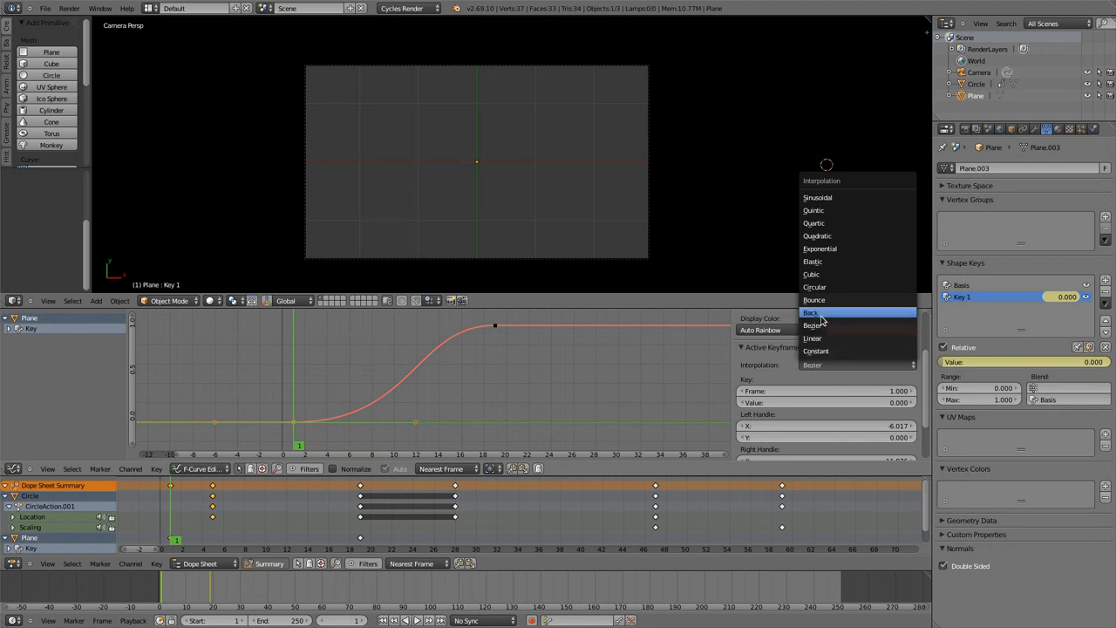
pyautogui.moveTo(827, 286)
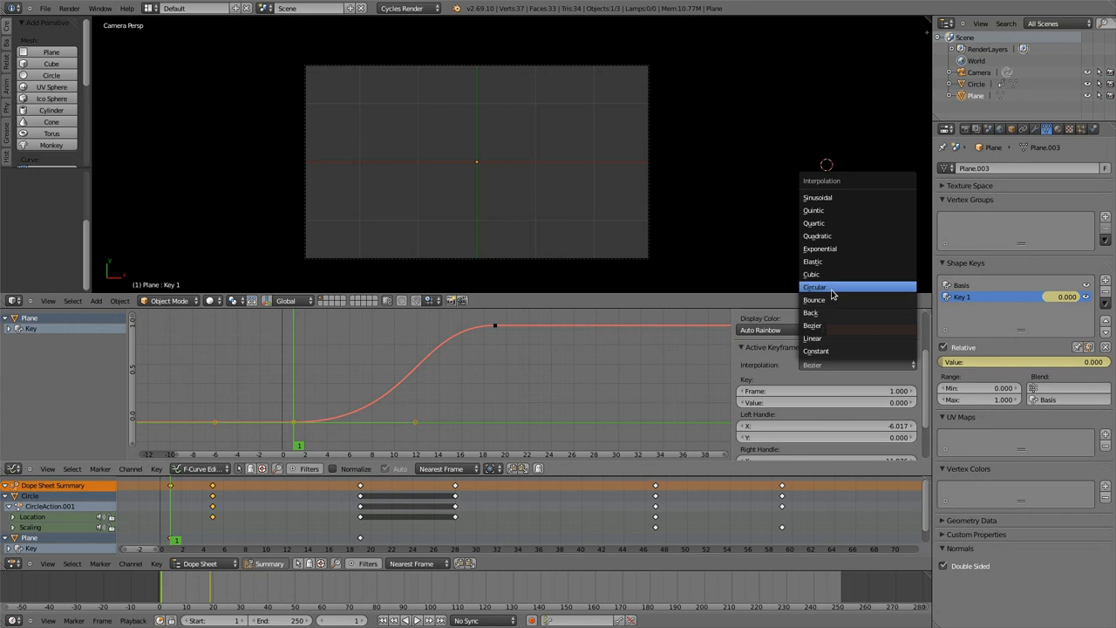
pyautogui.moveTo(841, 247)
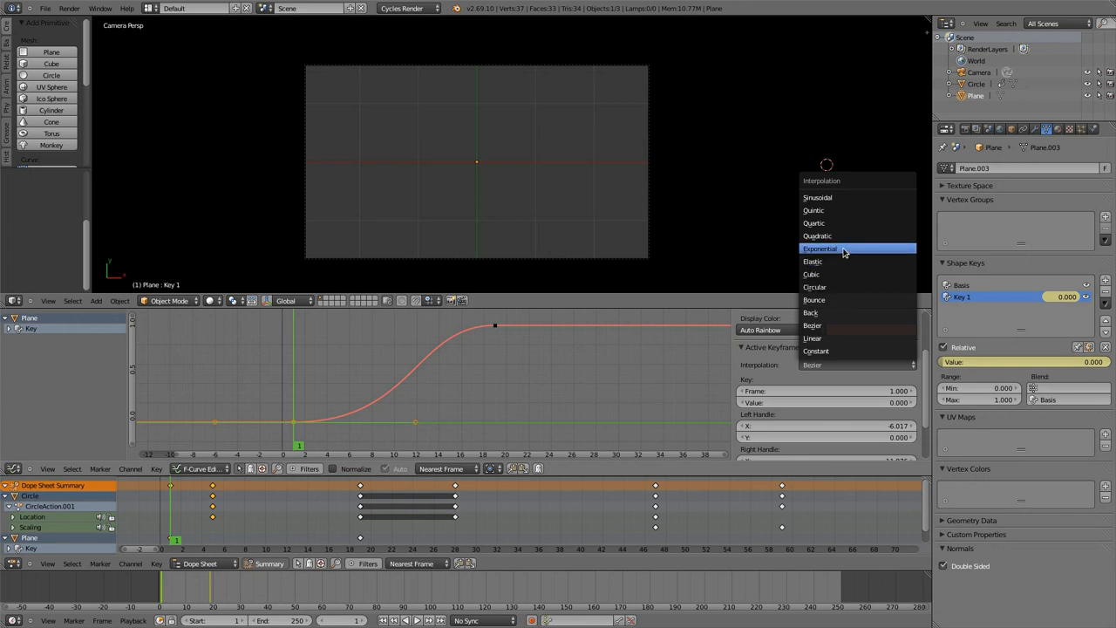
pyautogui.moveTo(837, 223)
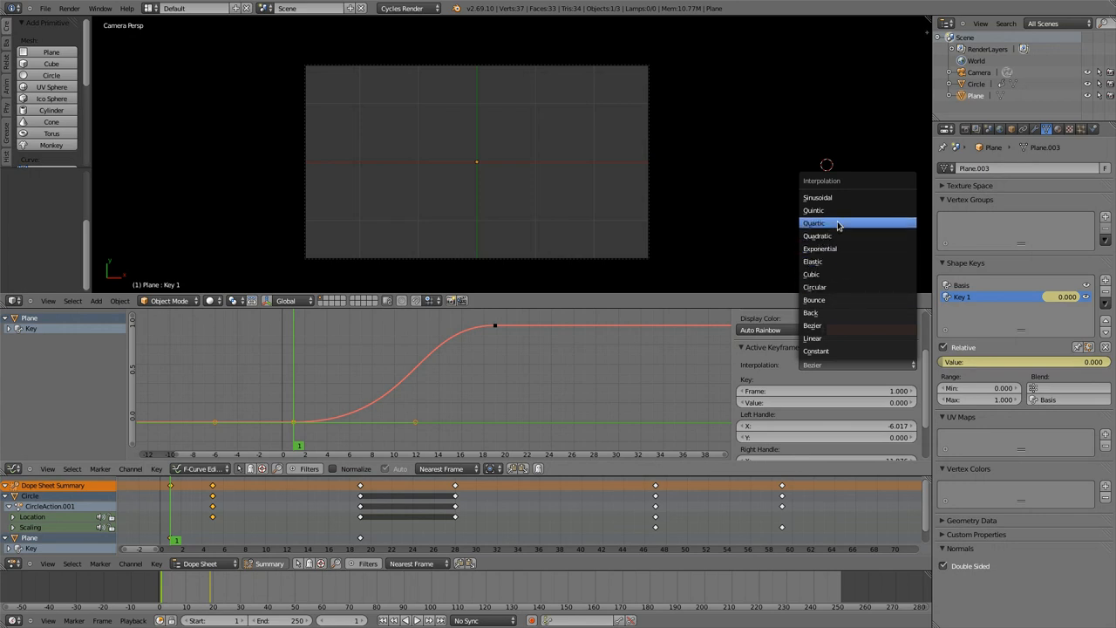
pyautogui.moveTo(838, 197)
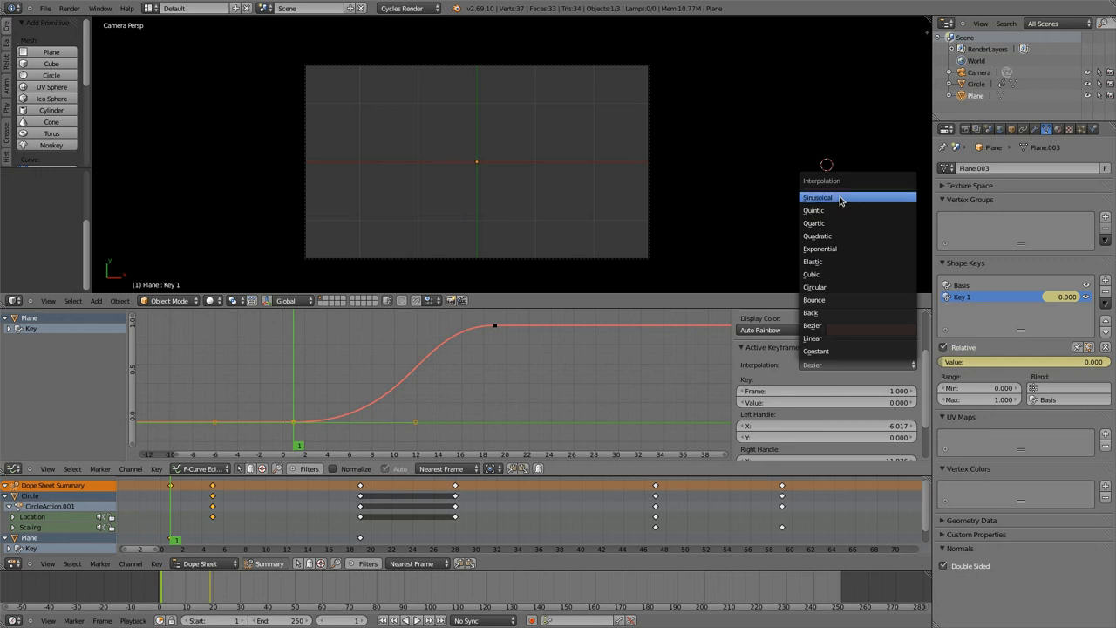
pyautogui.moveTo(850, 209)
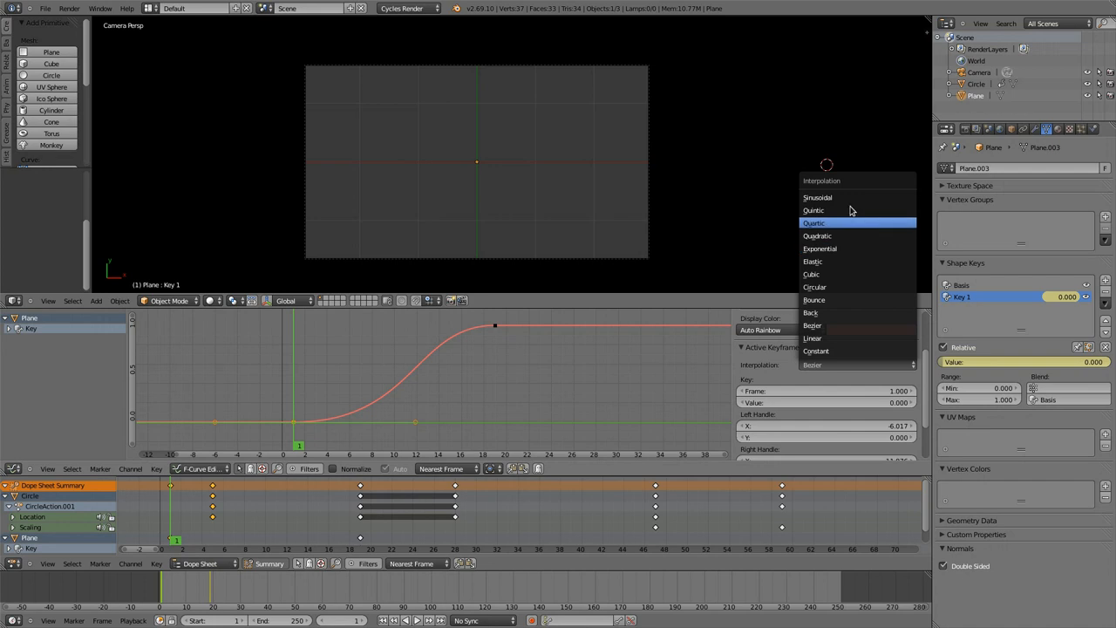
pyautogui.moveTo(827, 312)
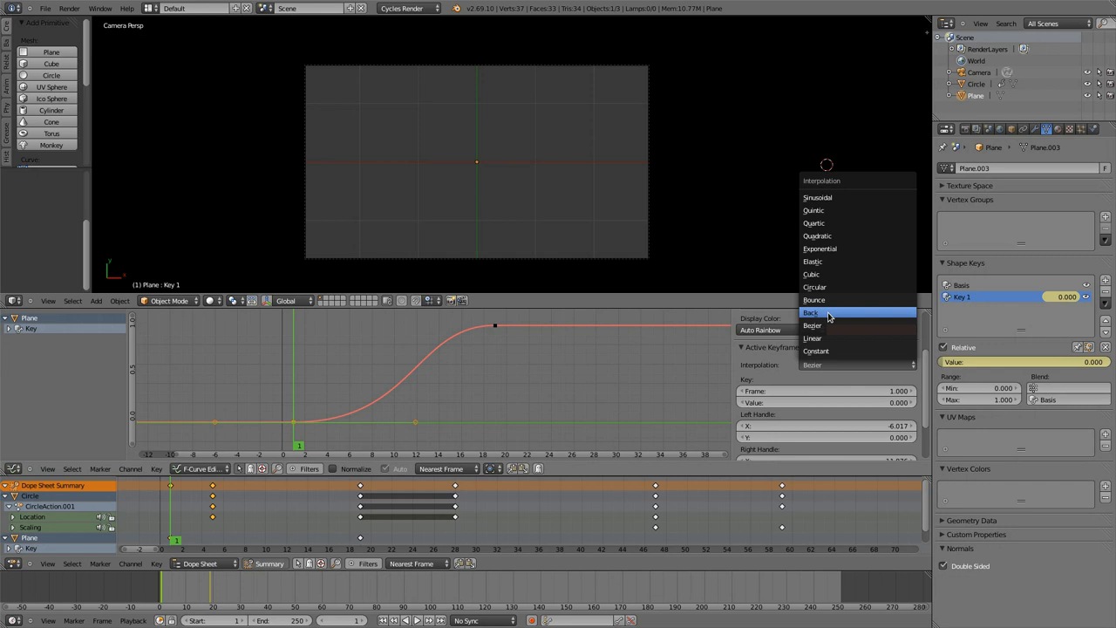
pyautogui.moveTo(826, 300)
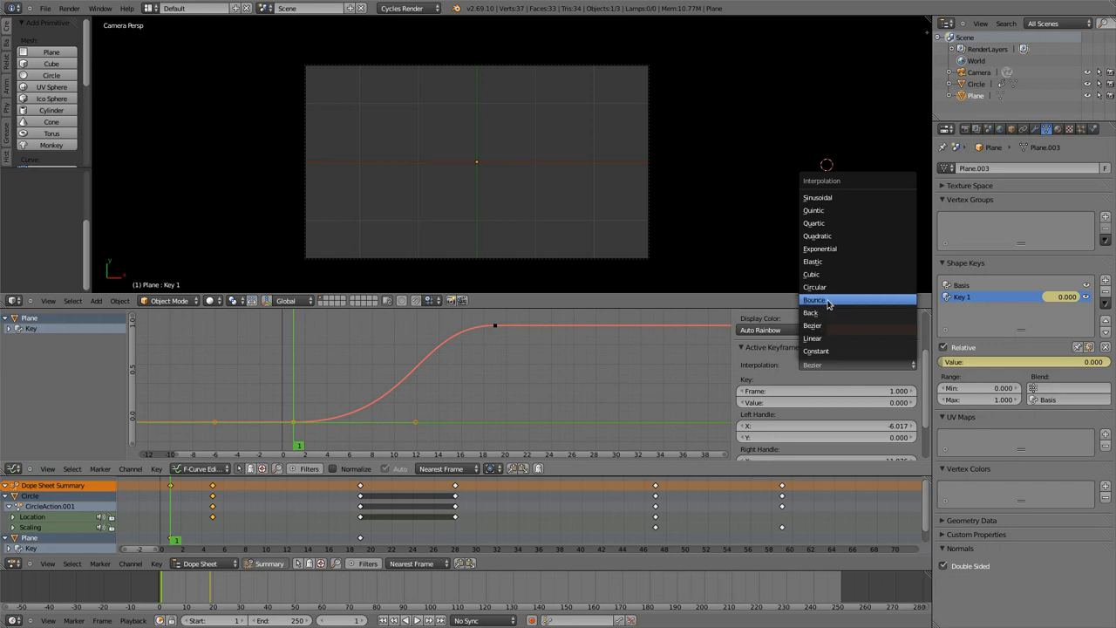
pyautogui.moveTo(834, 303)
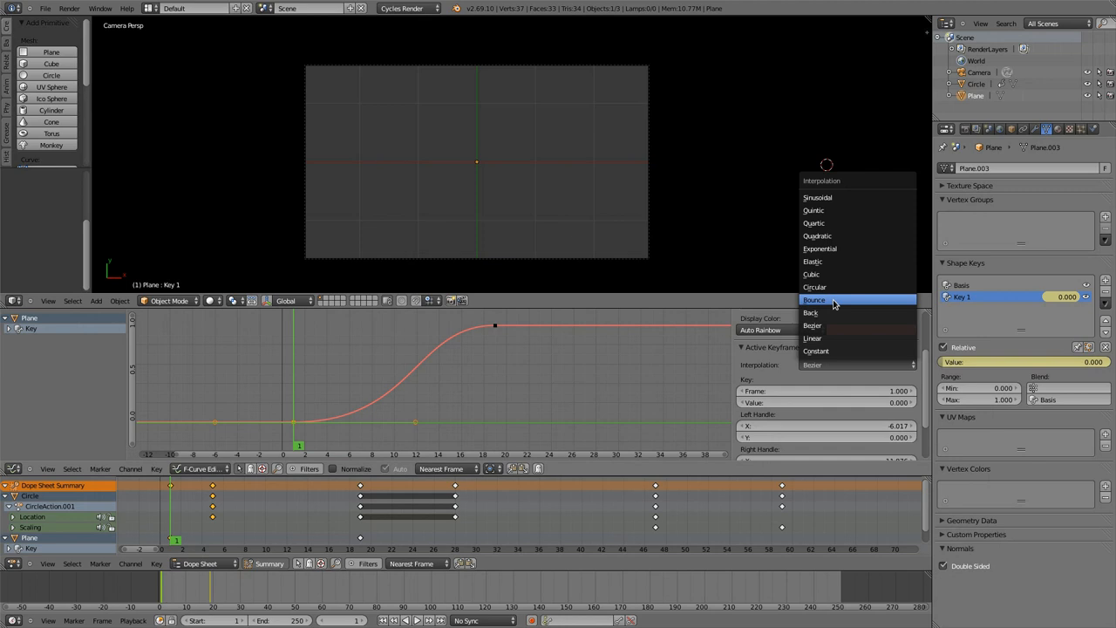
# Apply Bounce interpolation, then move the end keyframe earlier to shorten the bounce
pyautogui.click(813, 300)
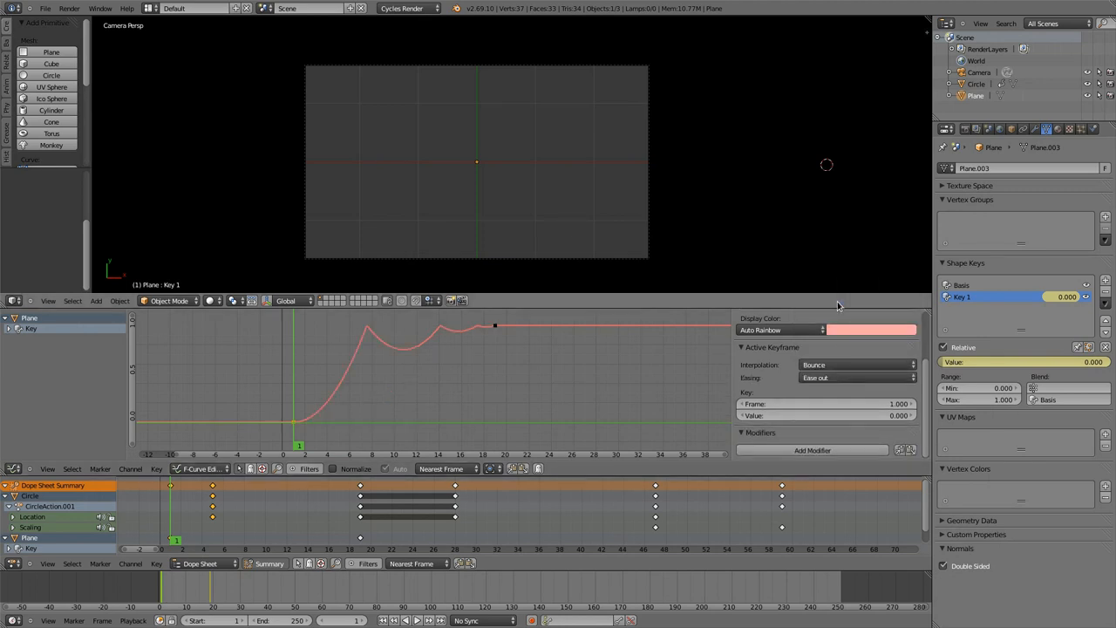
pyautogui.moveTo(802, 380)
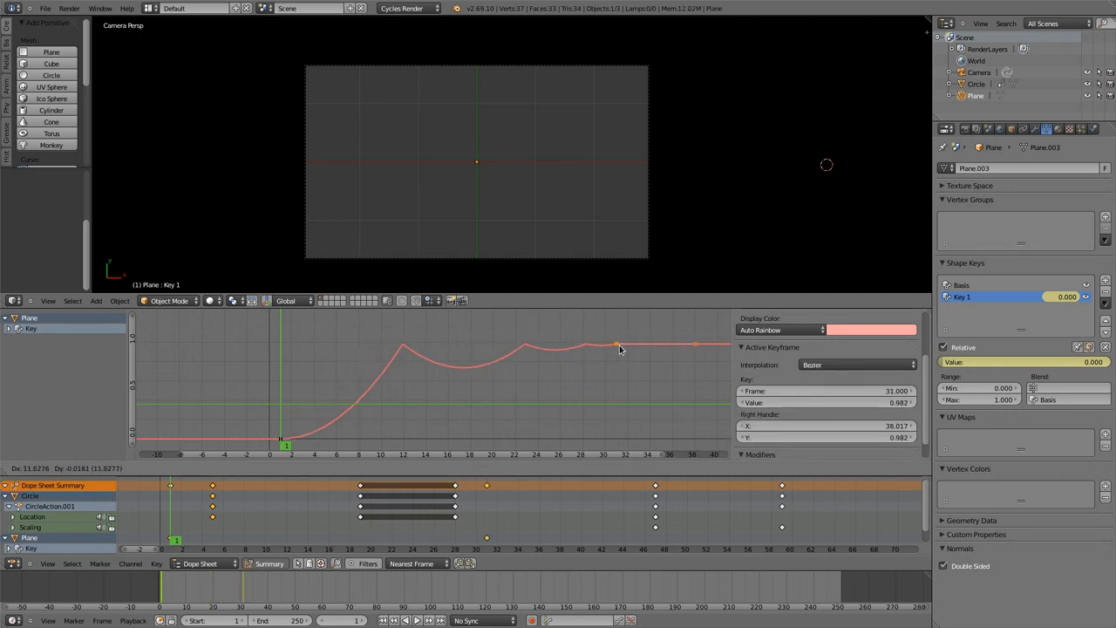
pyautogui.moveTo(617, 345); pyautogui.dragTo(631, 340)
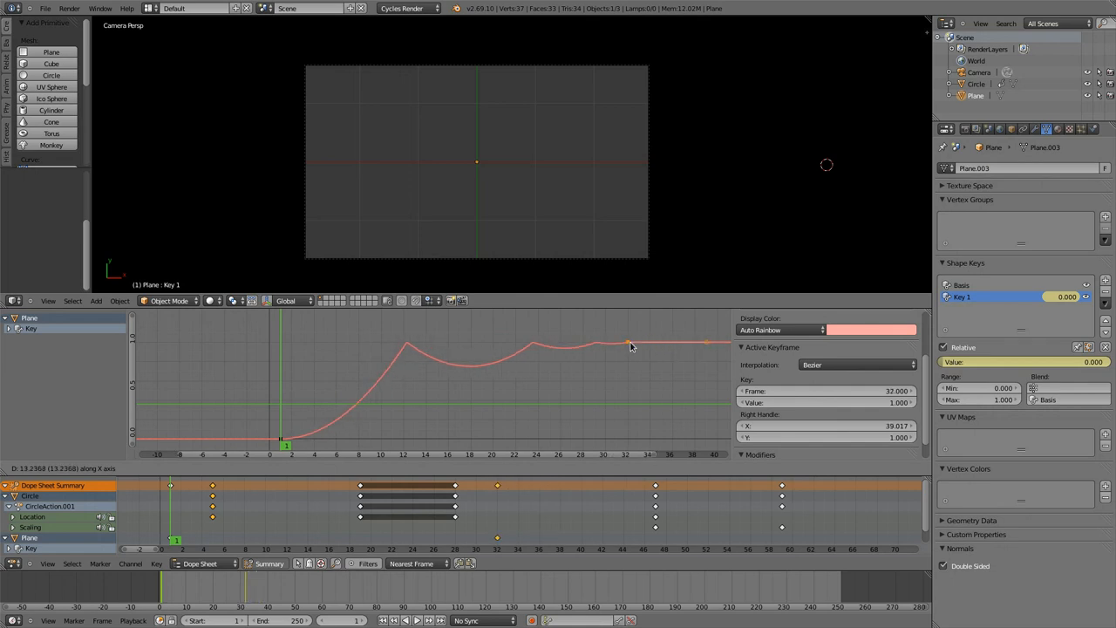
pyautogui.moveTo(628, 341); pyautogui.dragTo(649, 342)
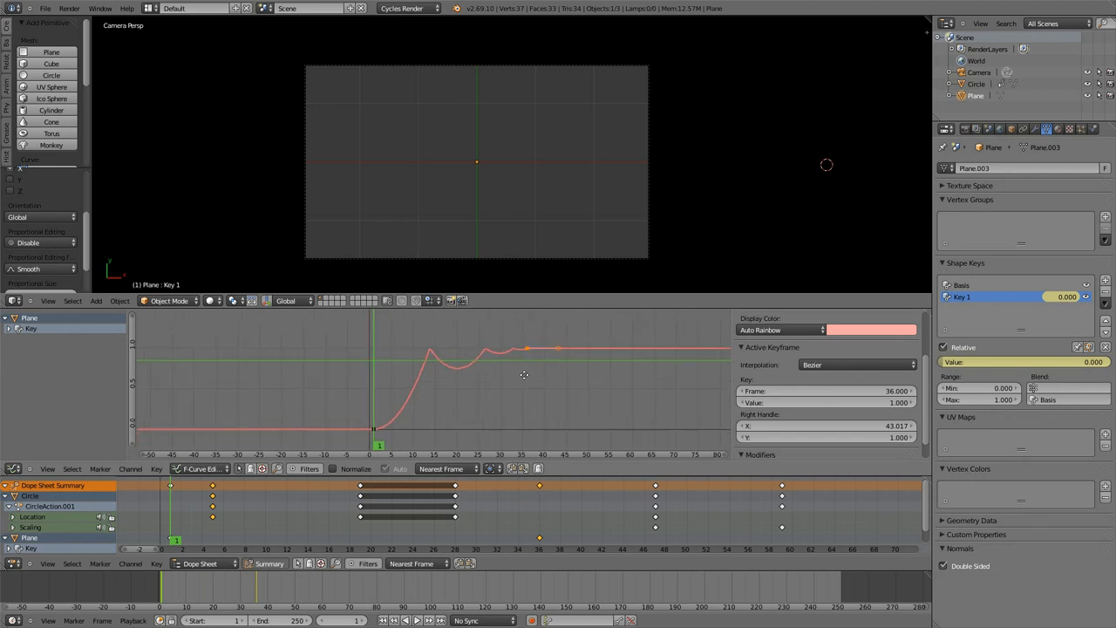
pyautogui.moveTo(526, 349); pyautogui.dragTo(397, 357)
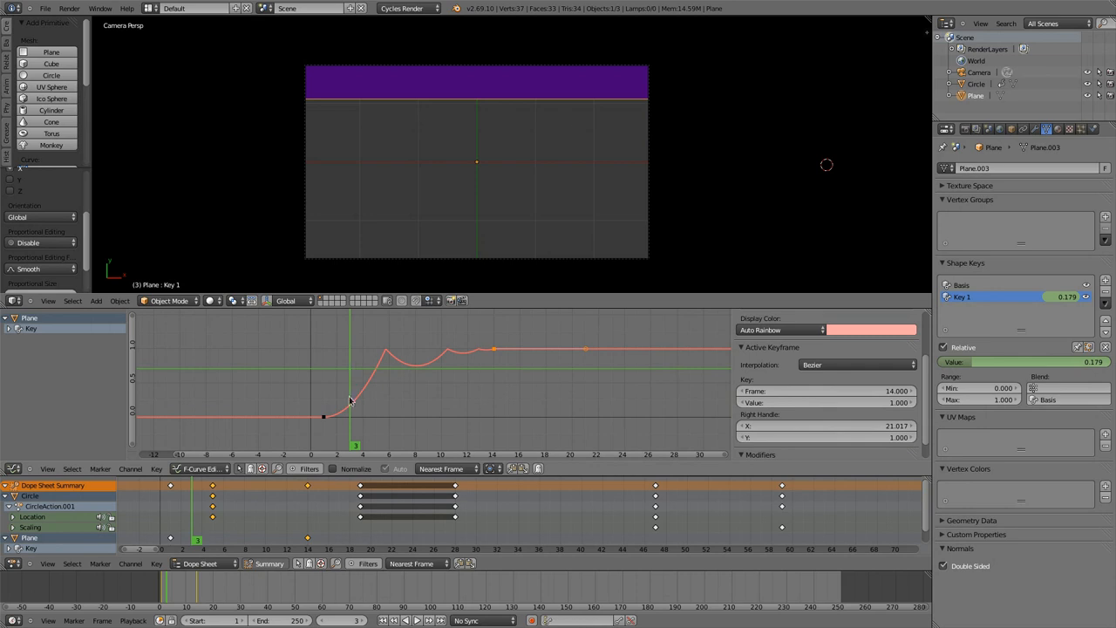
# Set the Bounce keyframe's easing to Ease In, then Ease In and Out
pyautogui.click(855, 365)
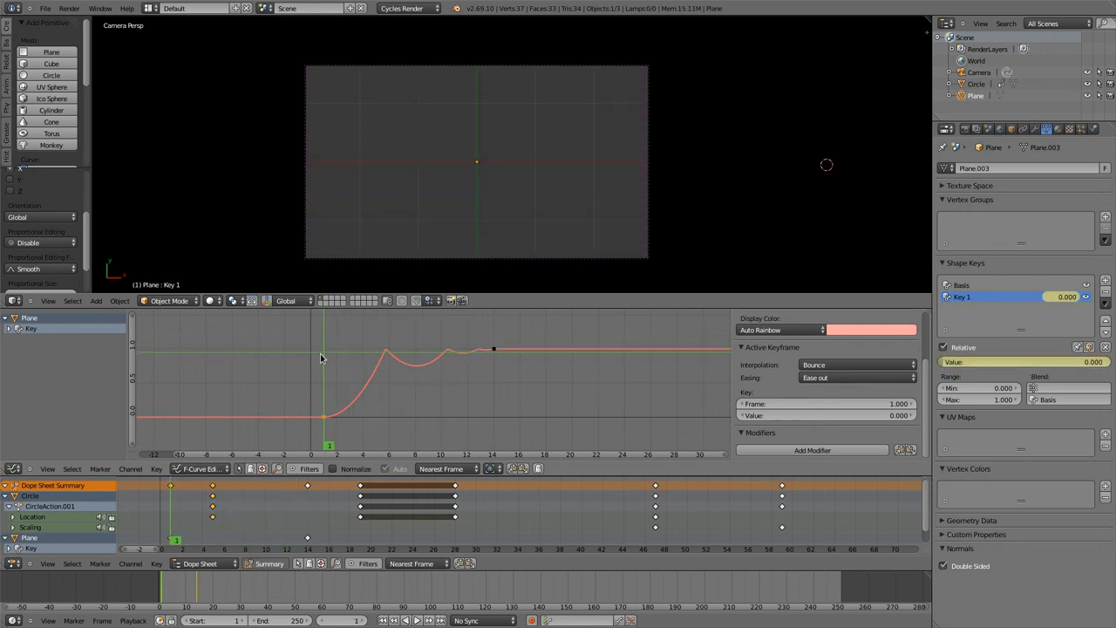
pyautogui.click(855, 377)
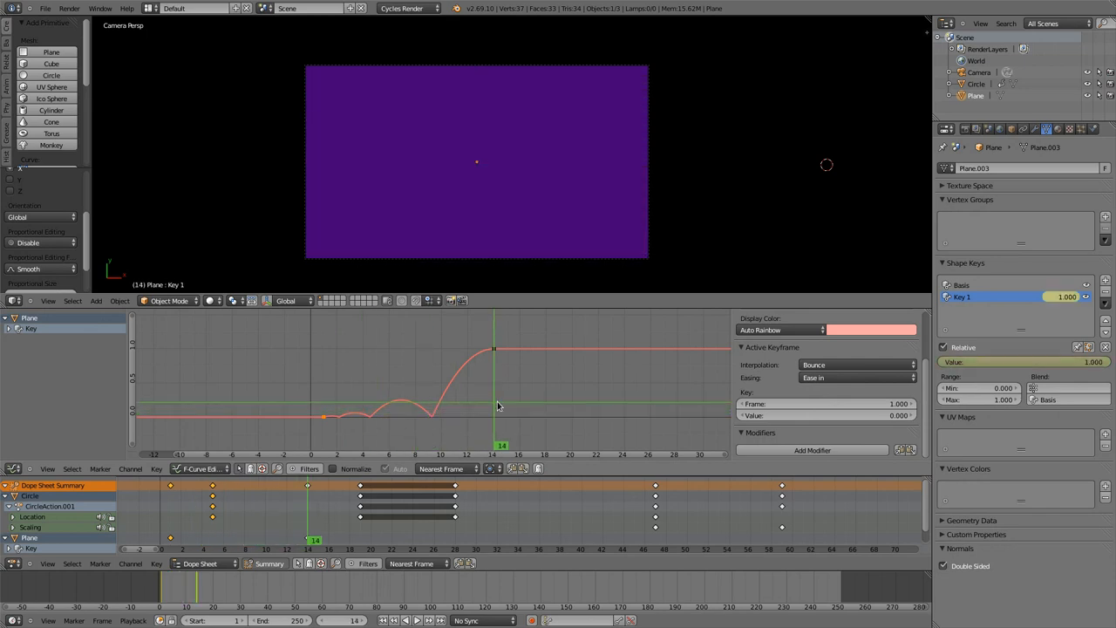
pyautogui.click(854, 376)
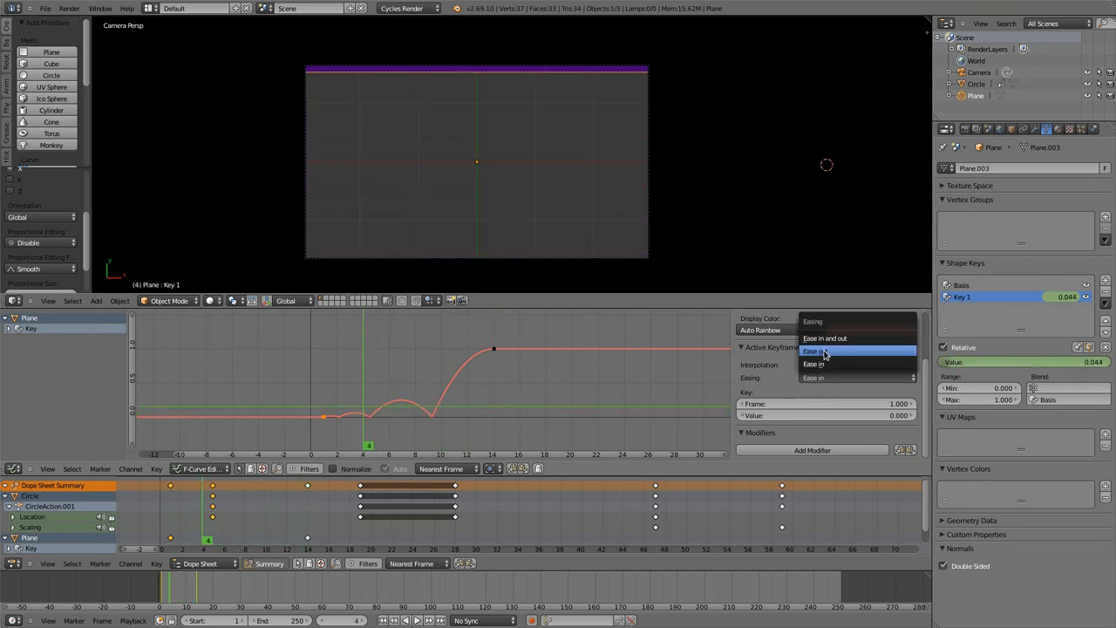
pyautogui.click(823, 338)
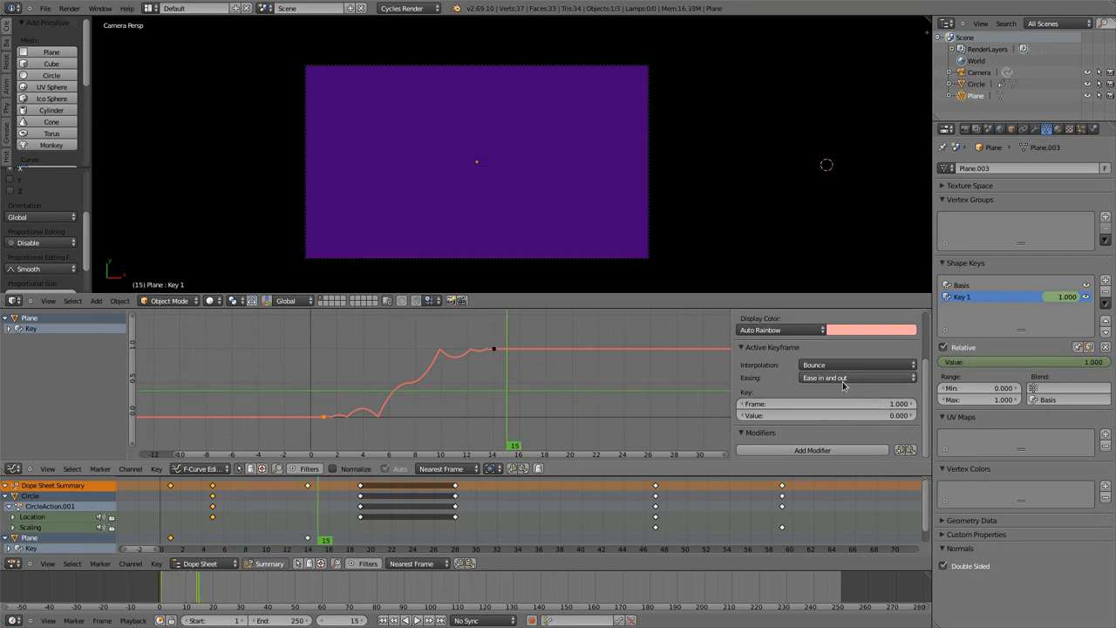
pyautogui.click(854, 377)
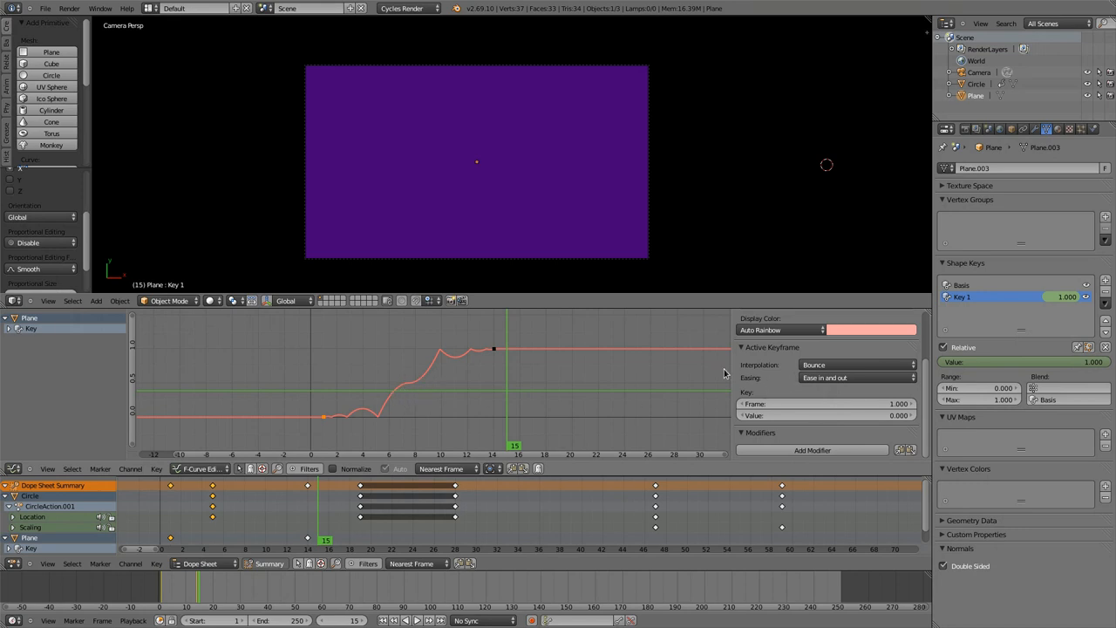
pyautogui.click(855, 376)
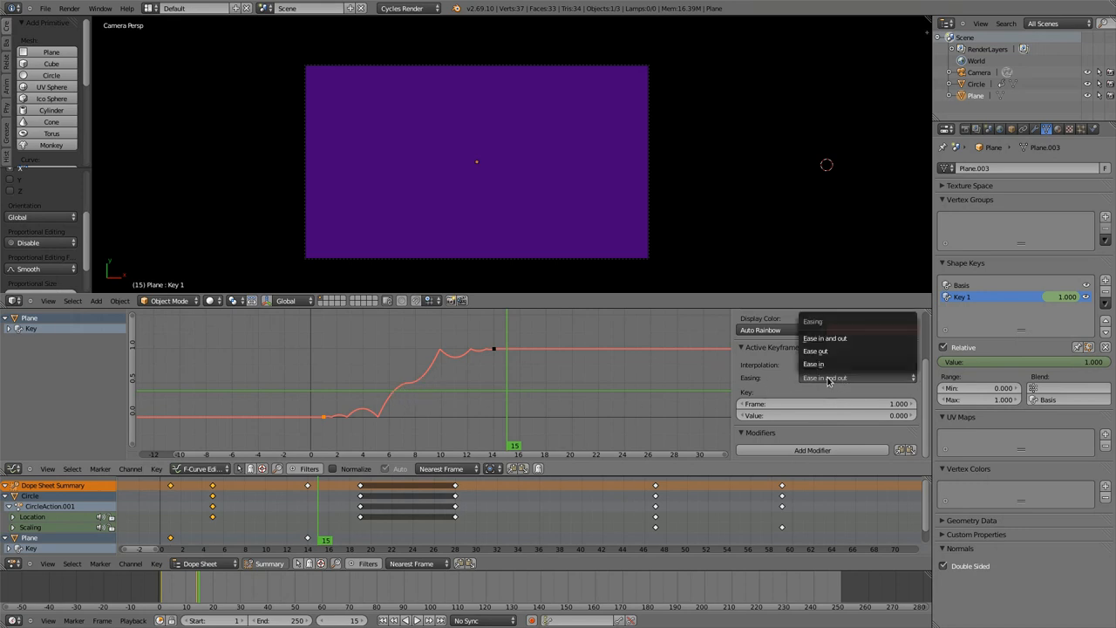
pyautogui.moveTo(823, 338)
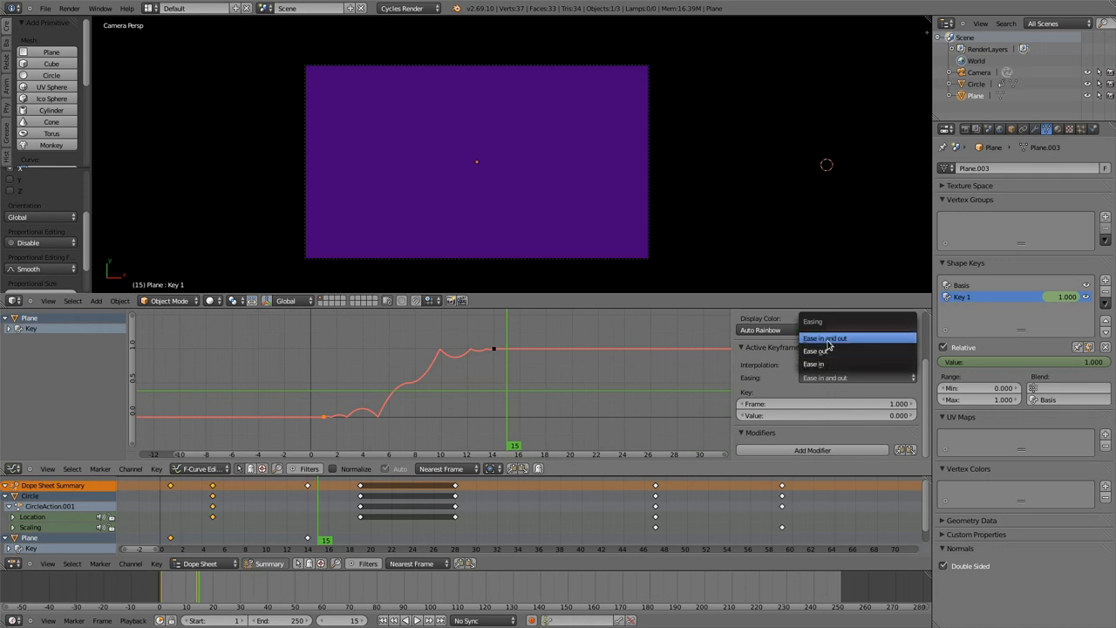
pyautogui.moveTo(819, 365)
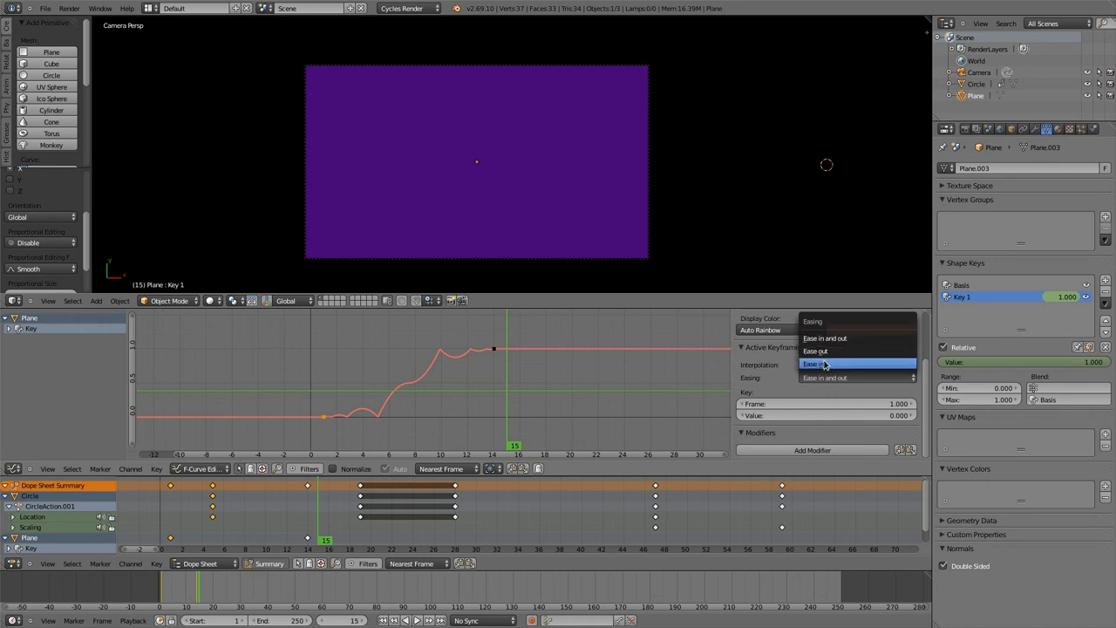
pyautogui.moveTo(823, 350)
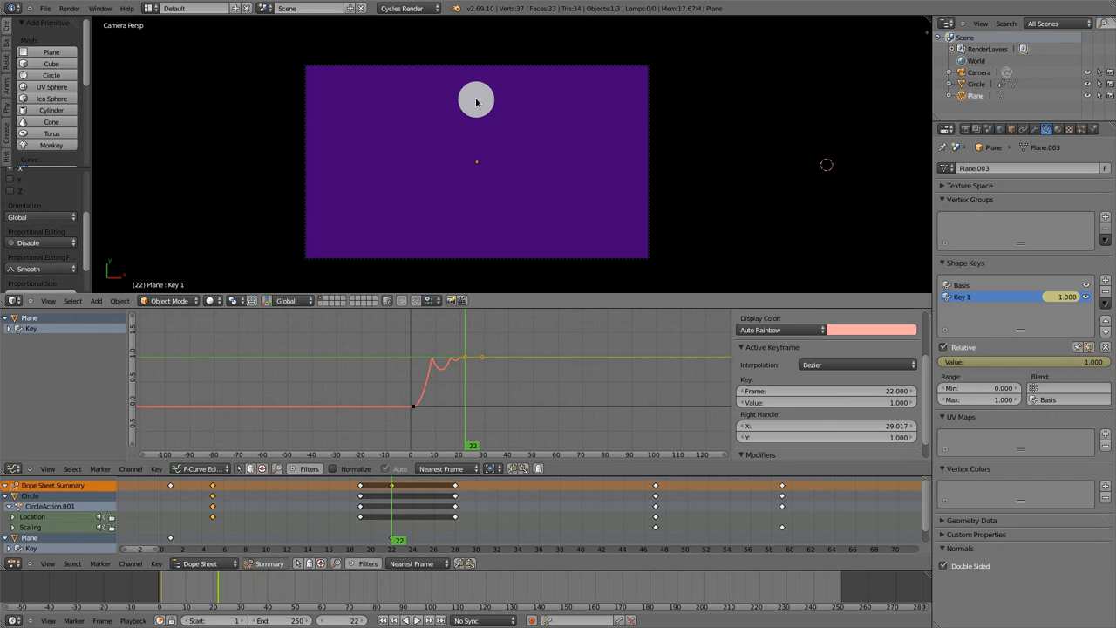
pyautogui.moveTo(478, 103)
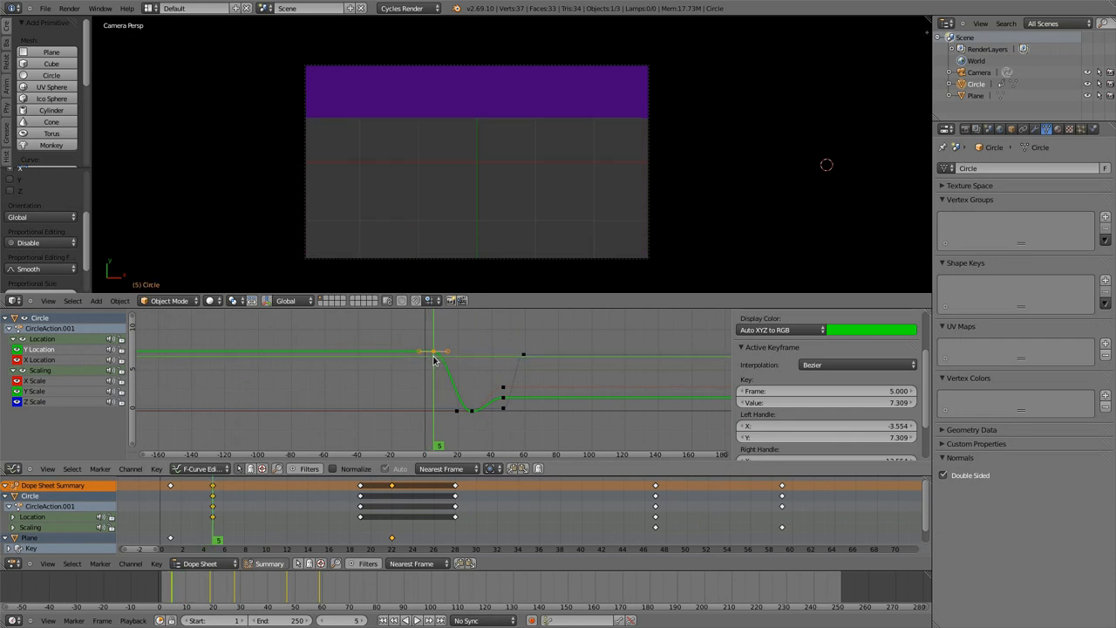
# Give the circle keyframe Quintic interpolation with Ease Out after previewing the animation
pyautogui.moveTo(440, 444); pyautogui.dragTo(467, 444)
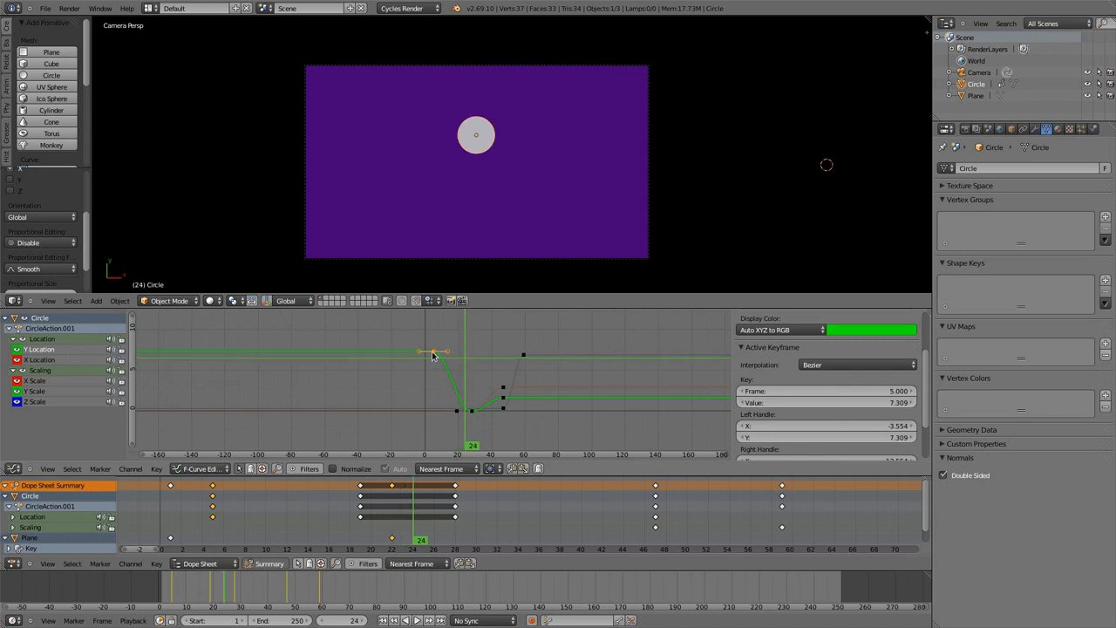
pyautogui.moveTo(439, 352)
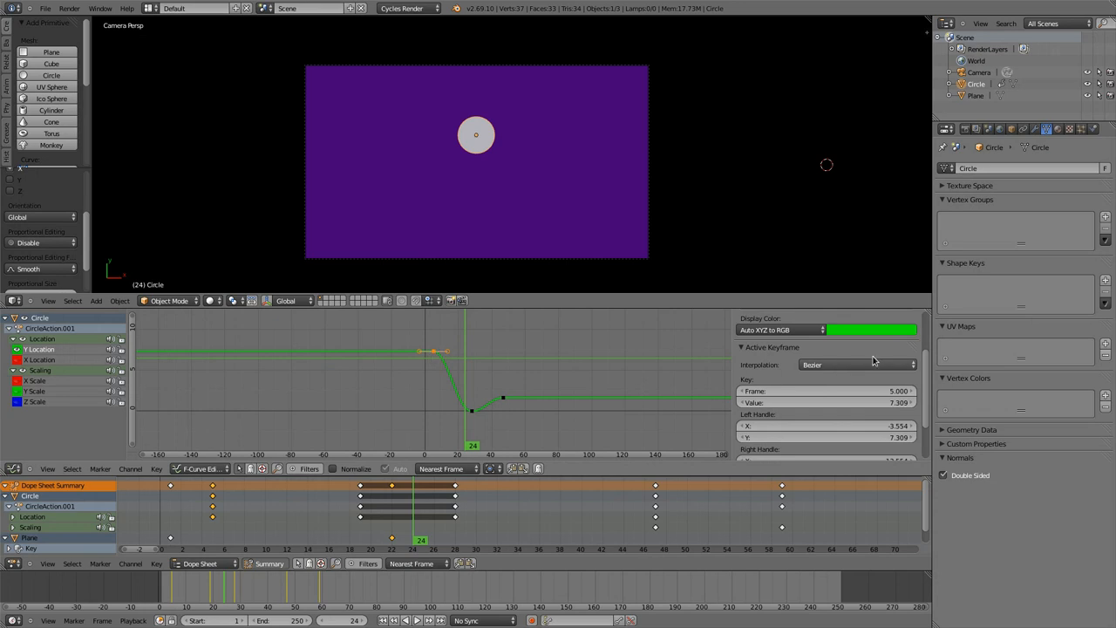
pyautogui.click(854, 365)
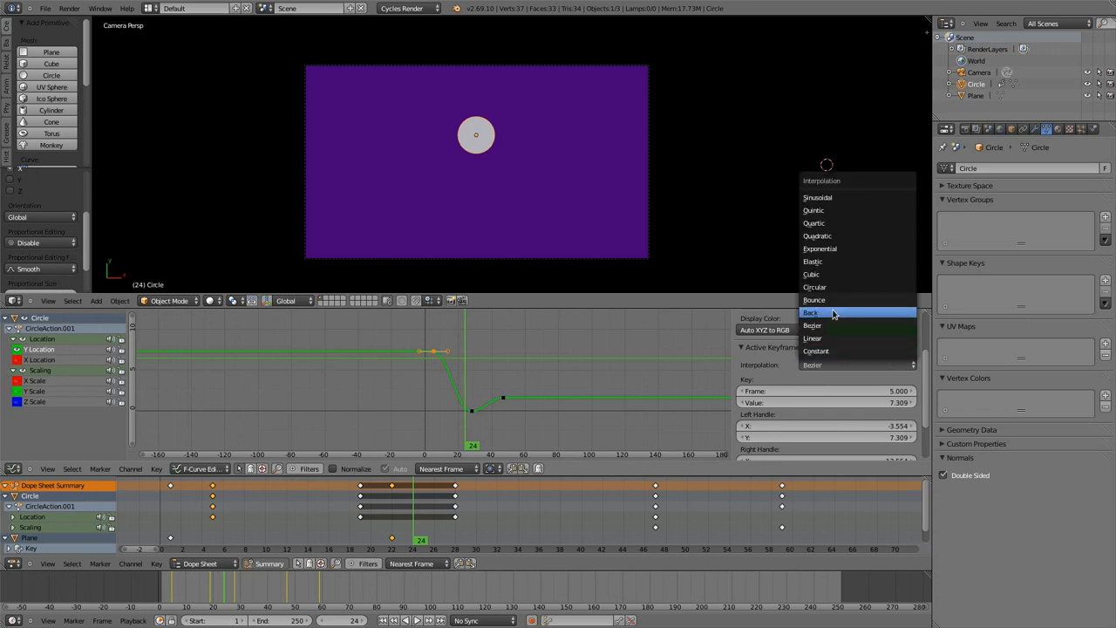
pyautogui.moveTo(816, 286)
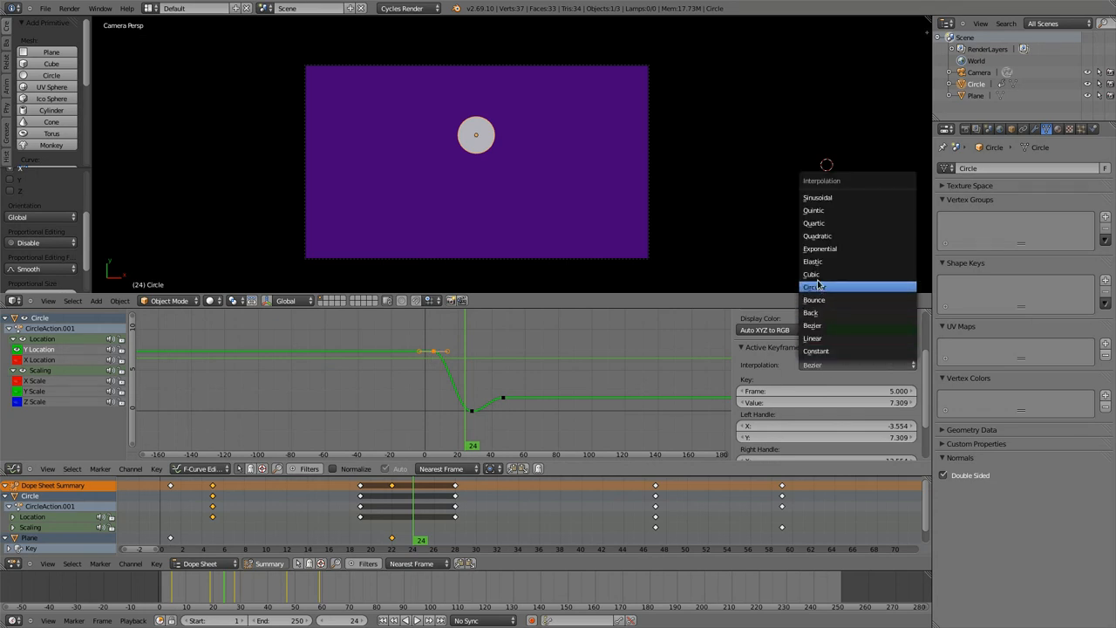
pyautogui.moveTo(820, 248)
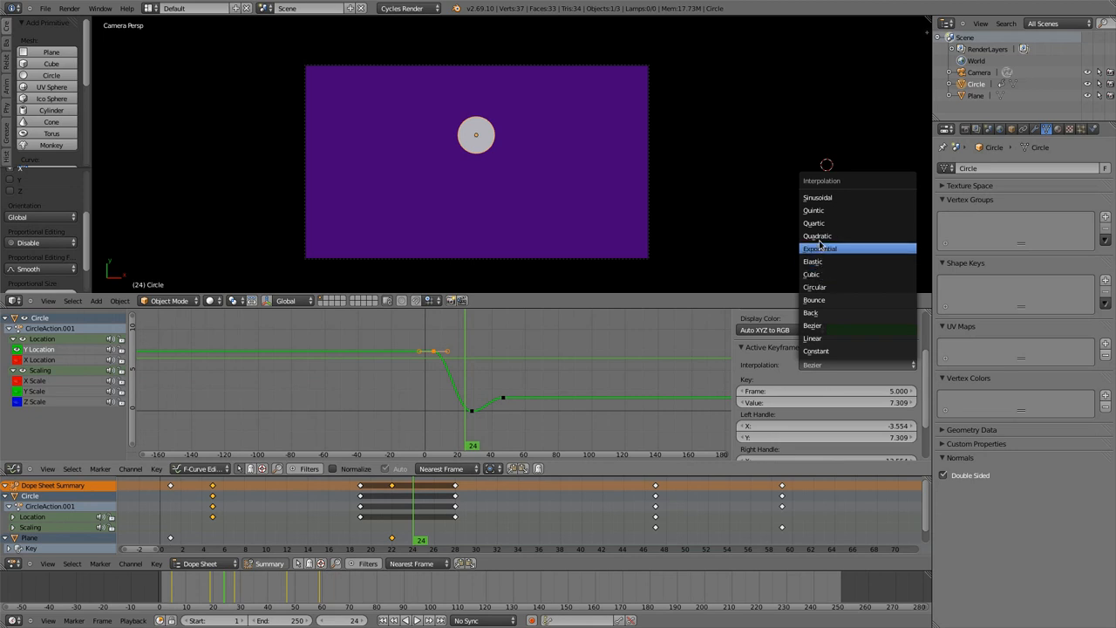
pyautogui.click(813, 209)
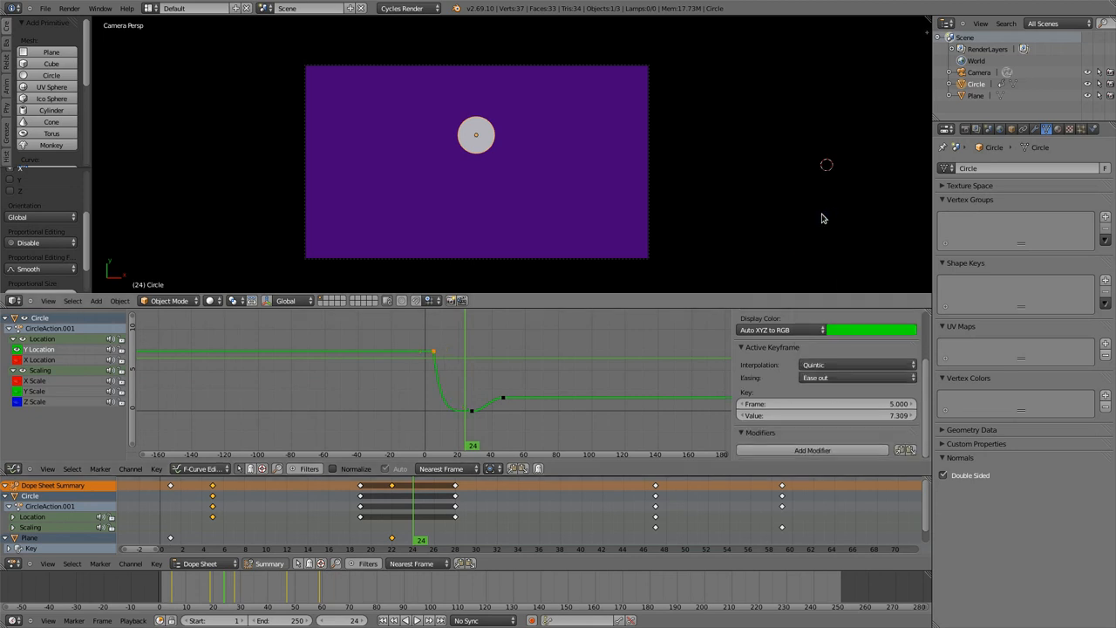
pyautogui.click(854, 377)
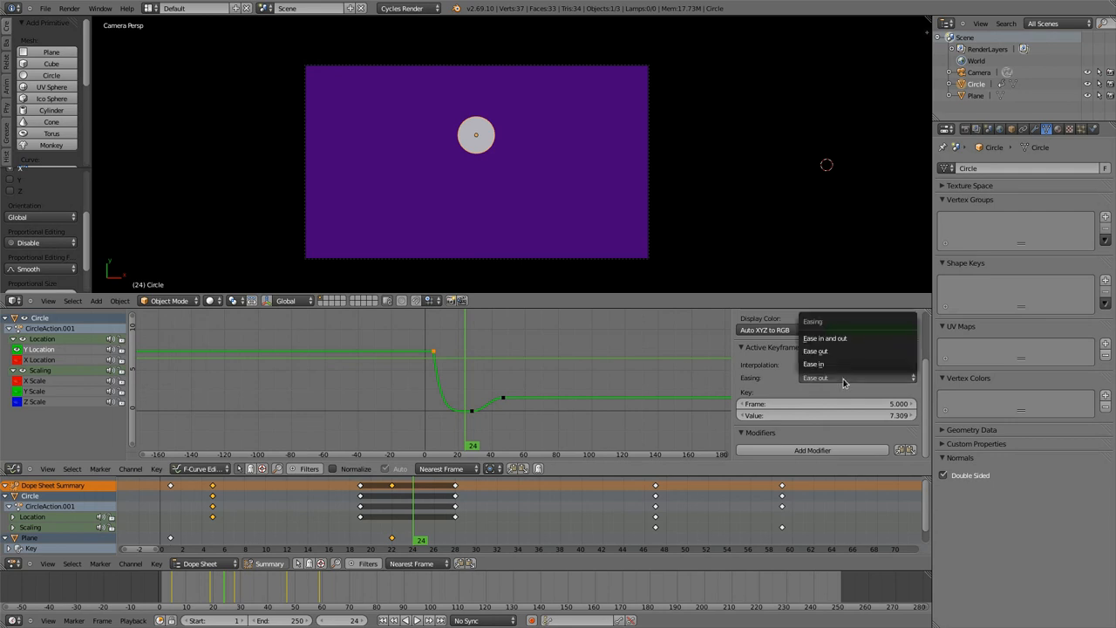
pyautogui.click(812, 364)
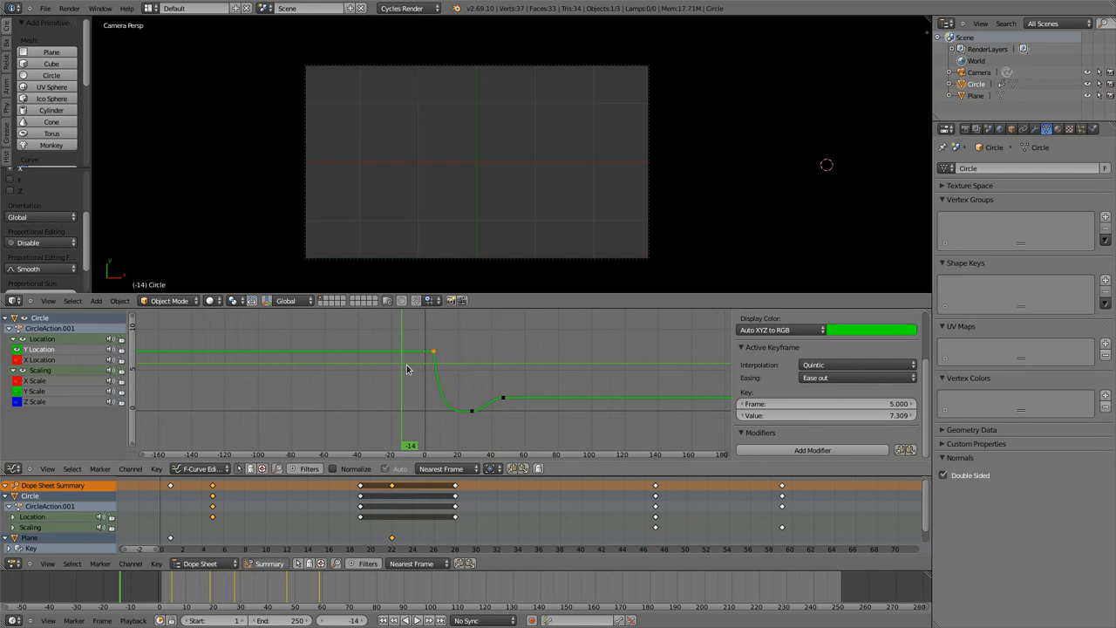
# Reselect the plane and drag its Key 1 Bezier handle to reshape the wipe's easing
pyautogui.click(417, 621)
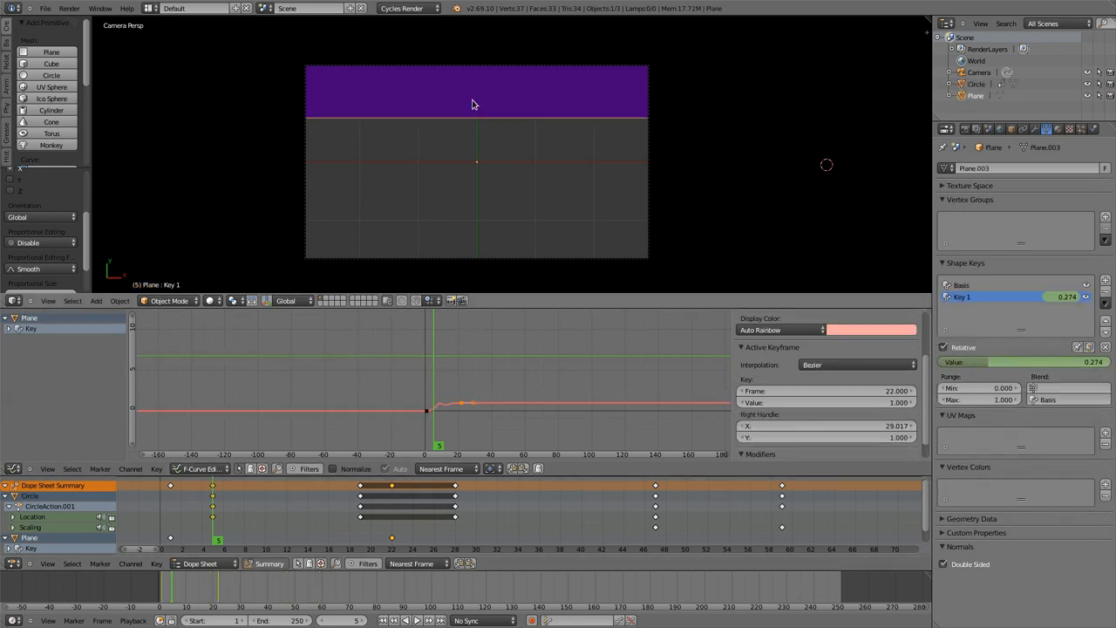
pyautogui.moveTo(474, 404); pyautogui.dragTo(444, 404)
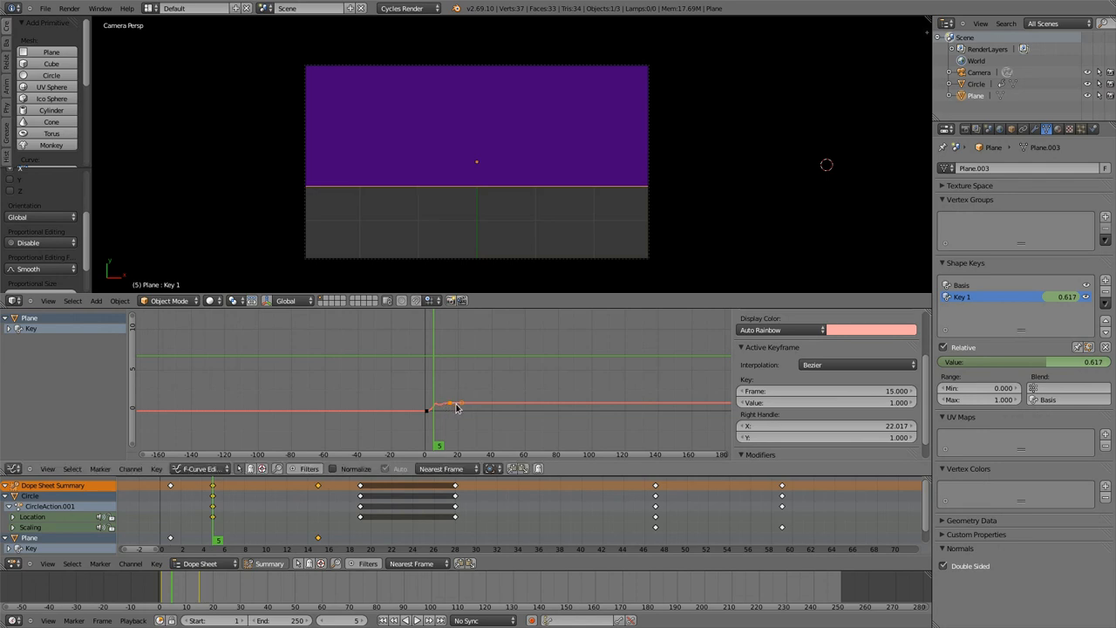
pyautogui.moveTo(445, 408); pyautogui.dragTo(460, 403)
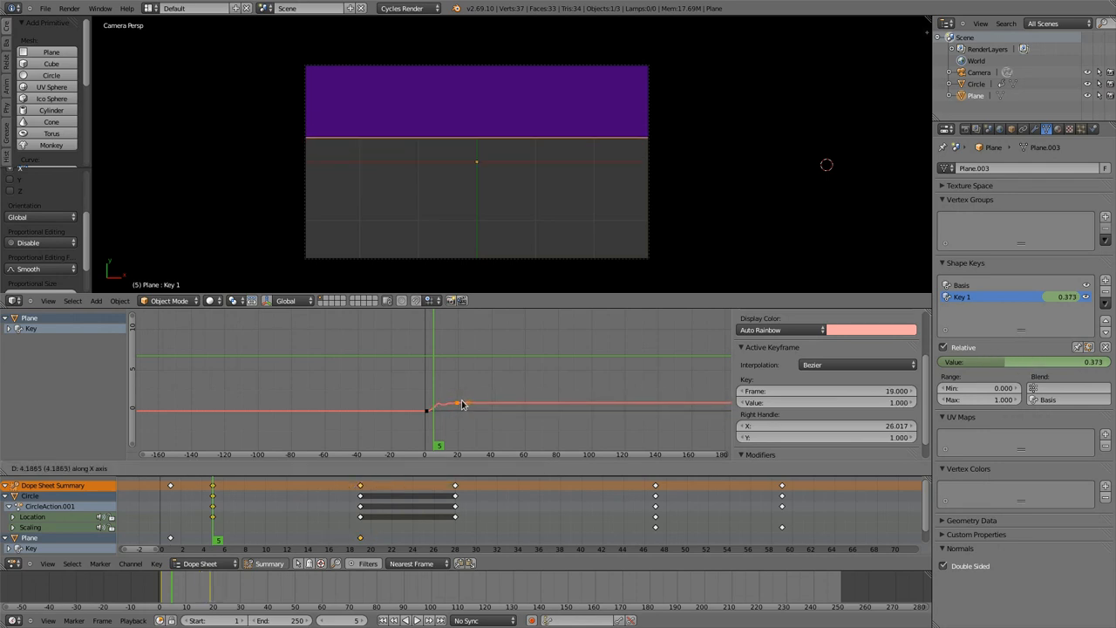
pyautogui.click(202, 467)
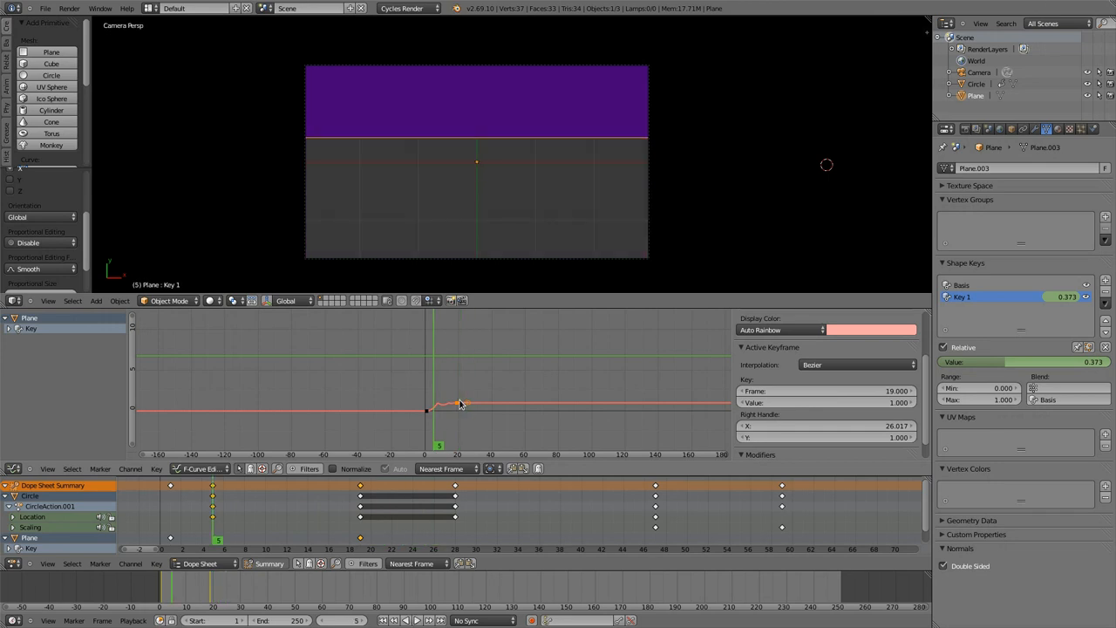
pyautogui.click(415, 621)
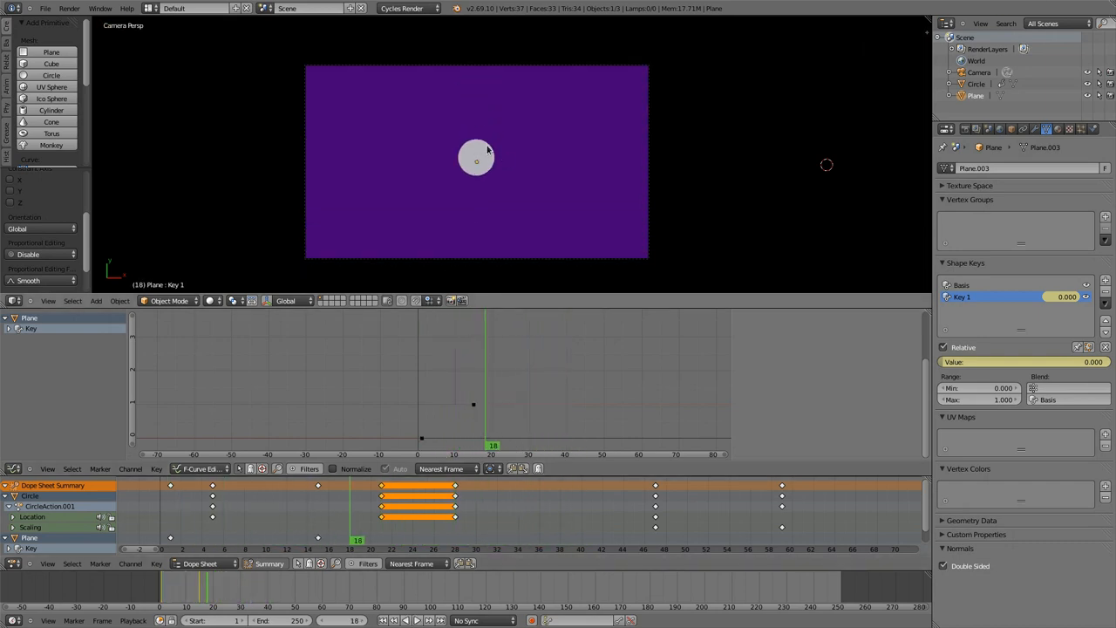
# Select the circle's scale keyframe and set its interpolation to Elastic
pyautogui.click(476, 157)
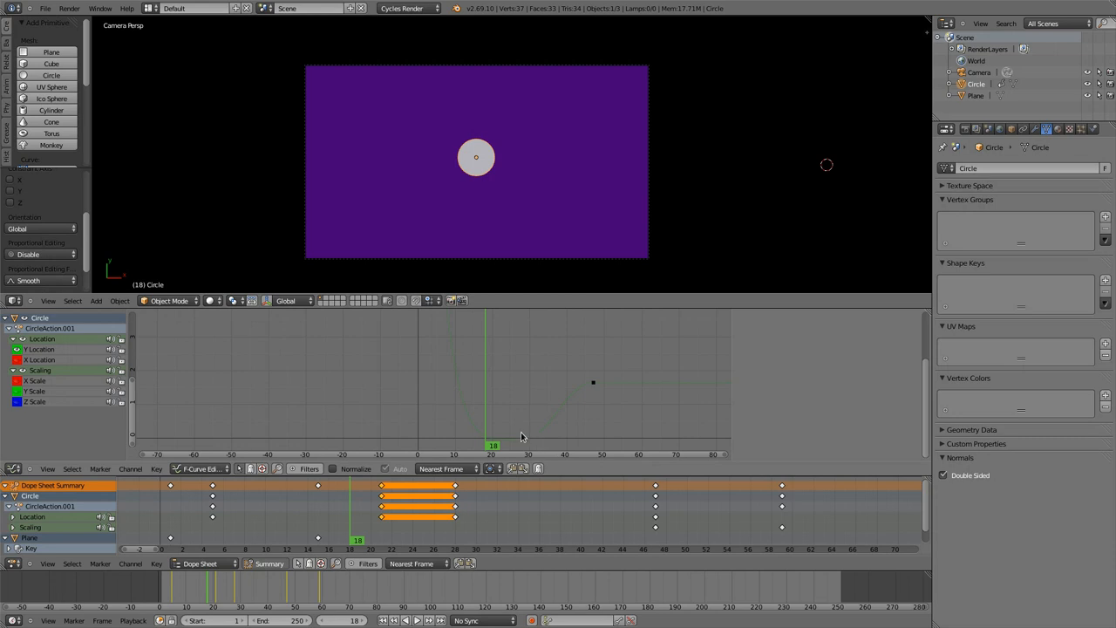
pyautogui.click(433, 347)
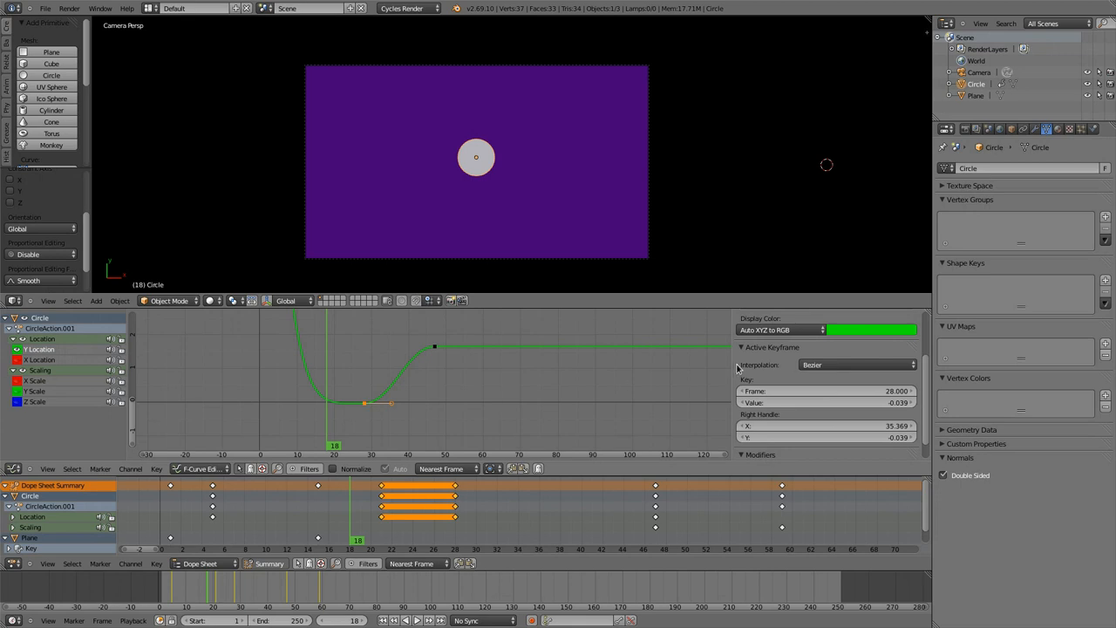
pyautogui.click(854, 365)
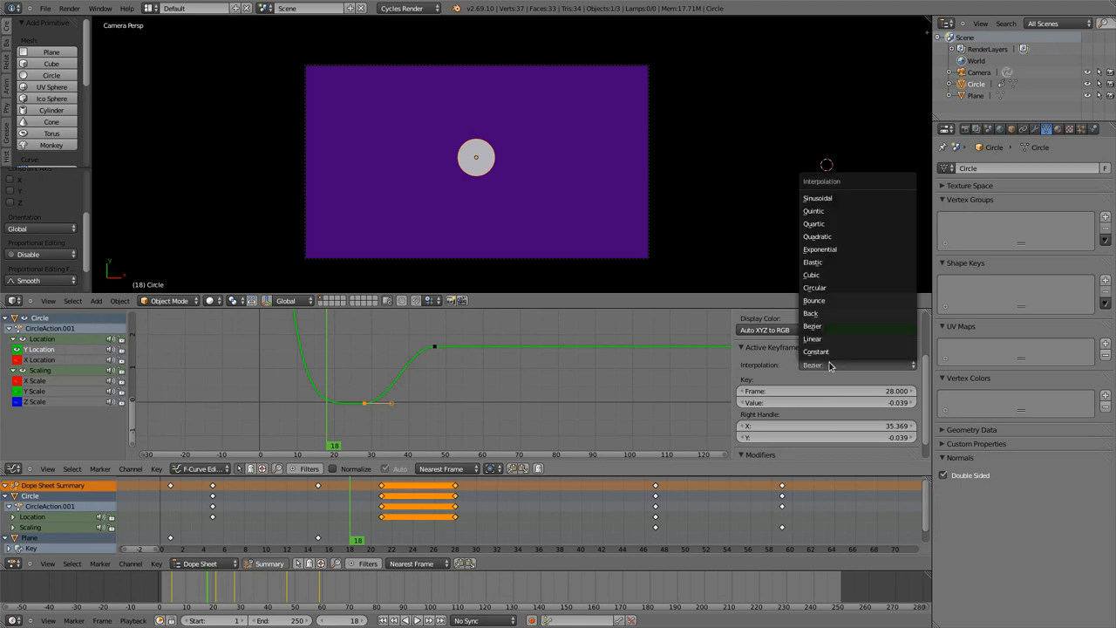
pyautogui.click(812, 262)
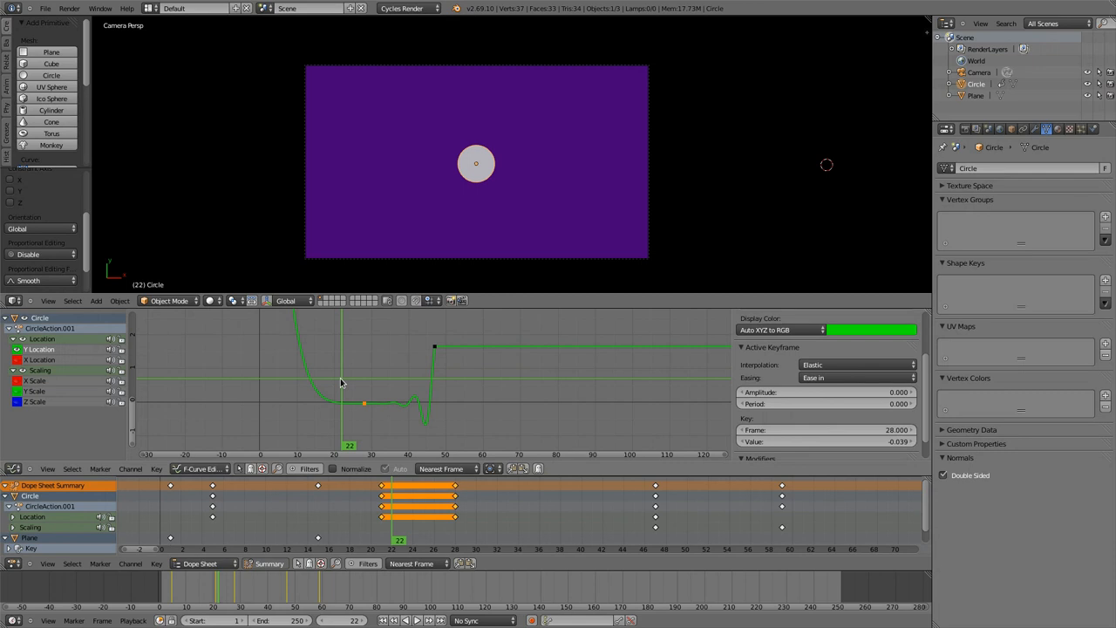
pyautogui.moveTo(366, 387)
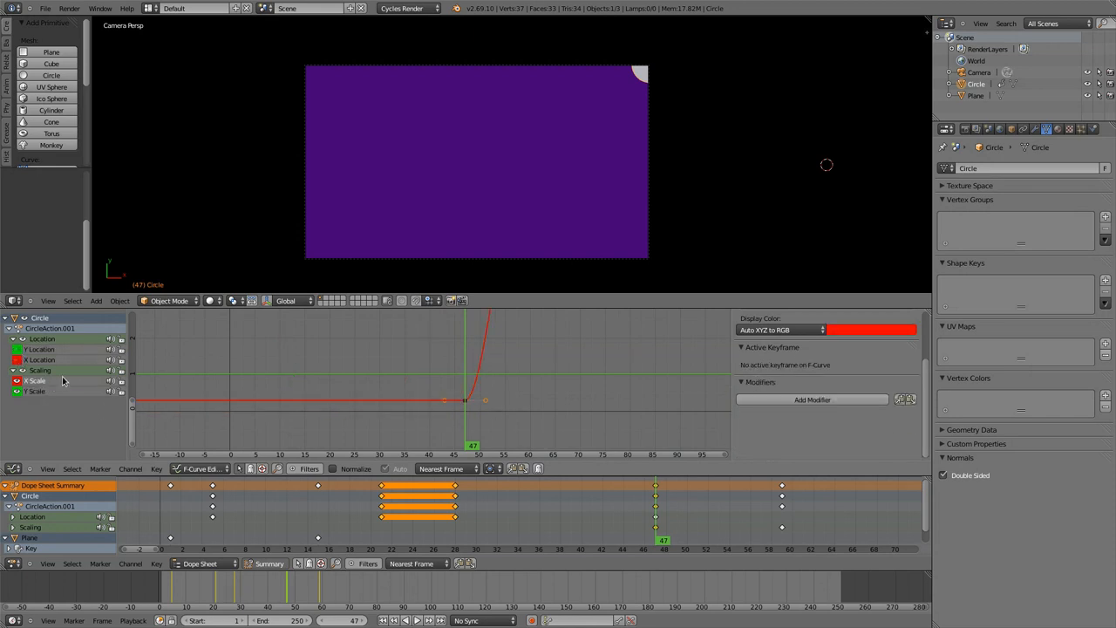
# Select the circle's frame 47 scale keyframe and try Elastic interpolation
pyautogui.click(35, 391)
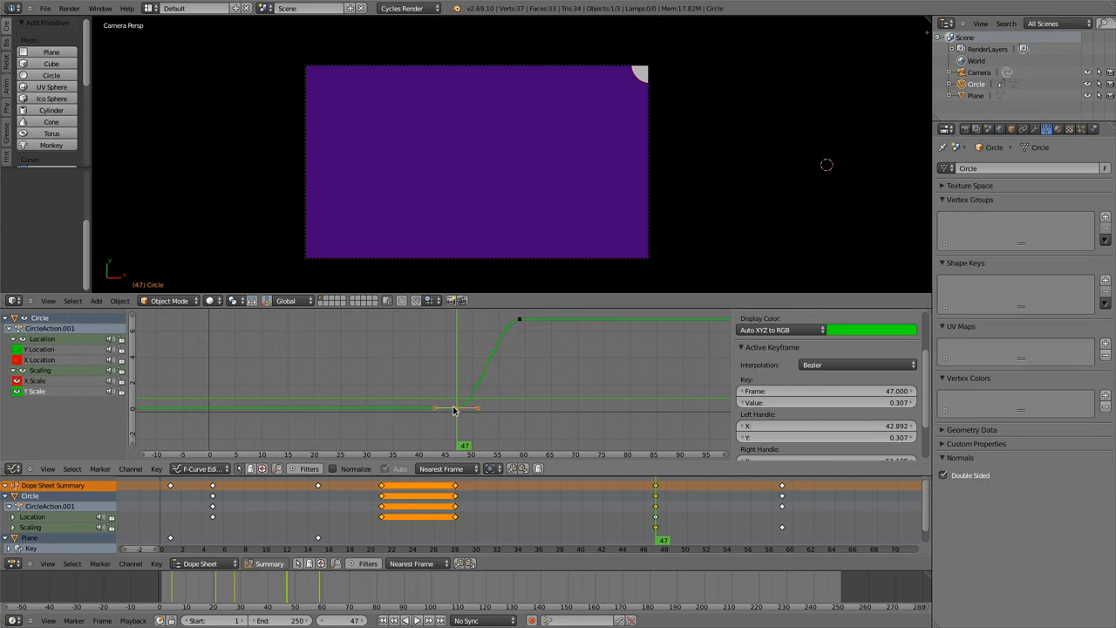
pyautogui.click(854, 365)
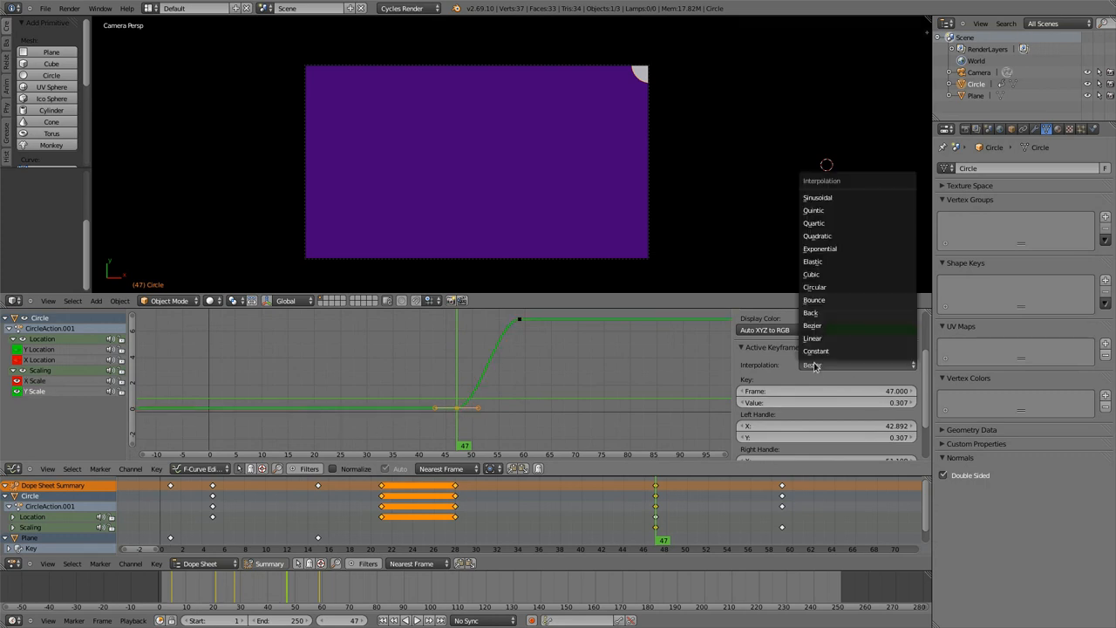
pyautogui.moveTo(811, 273)
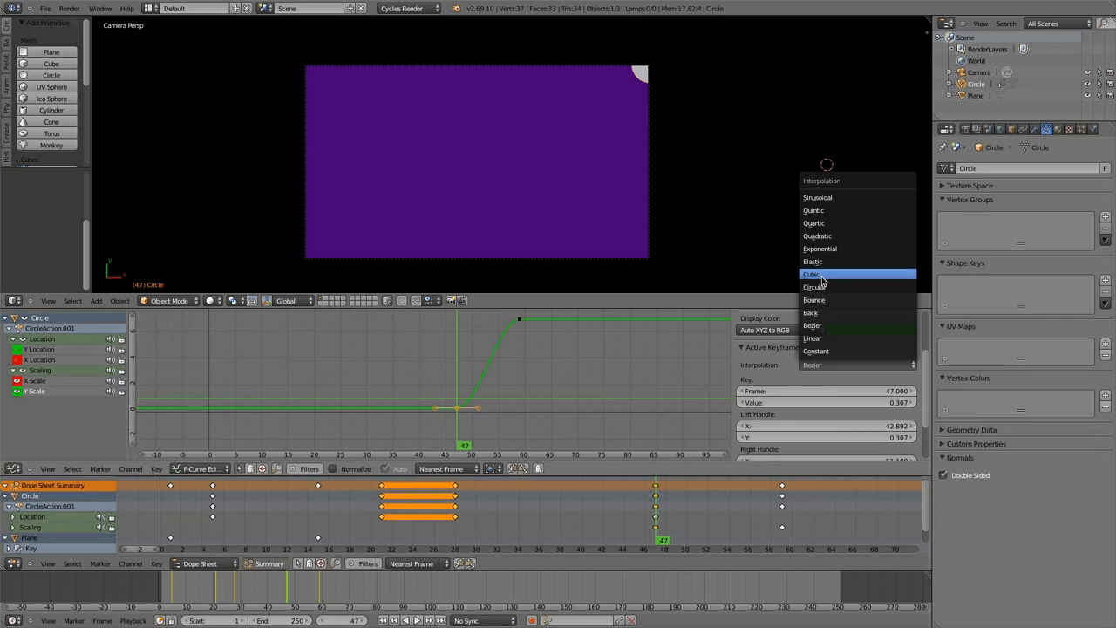
pyautogui.click(813, 262)
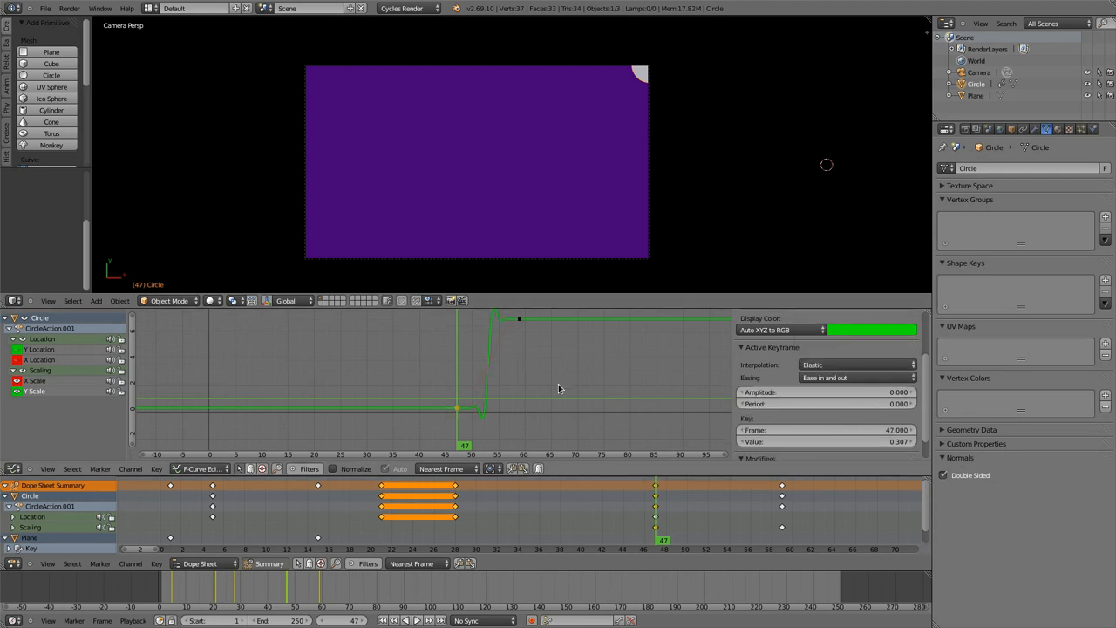
pyautogui.click(858, 364)
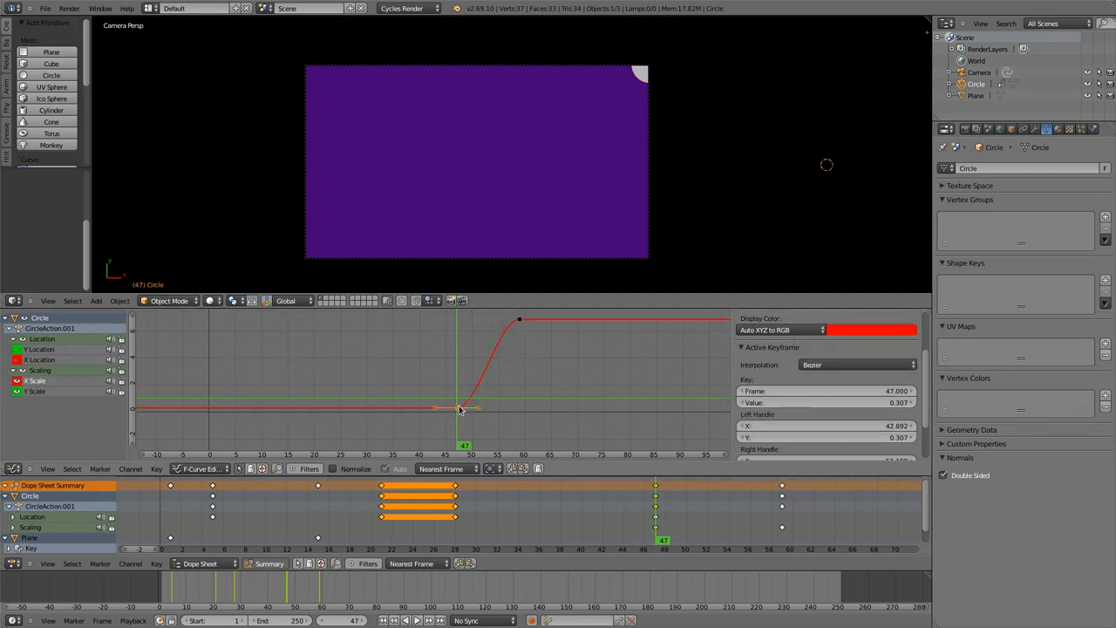
pyautogui.click(855, 365)
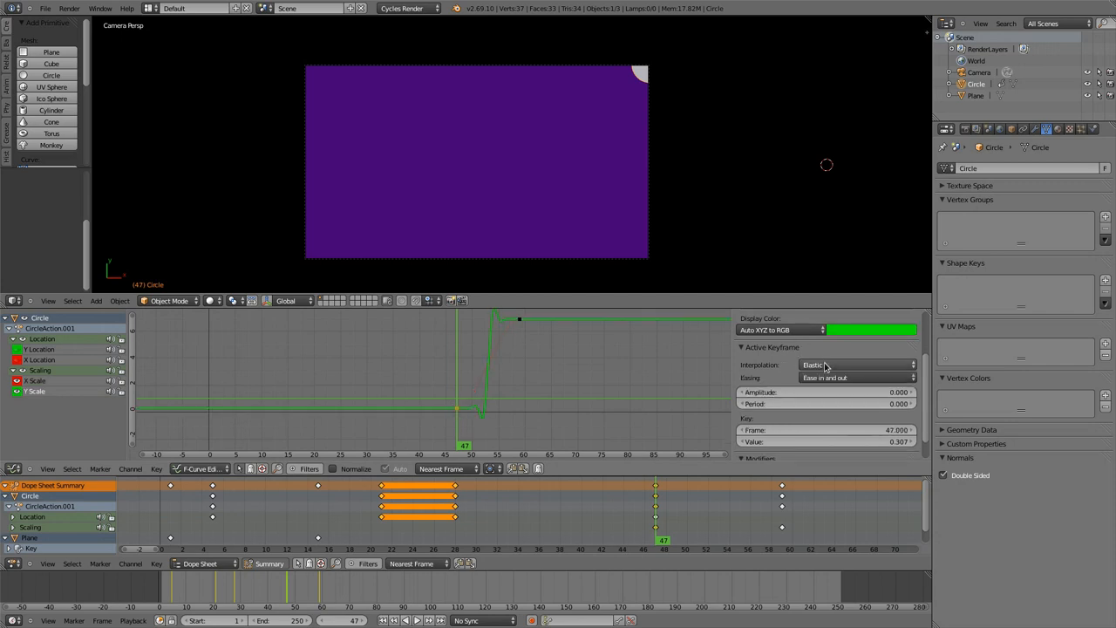
# Set both X and Y Scale keyframes to Circular interpolation and choose their easing
pyautogui.click(854, 364)
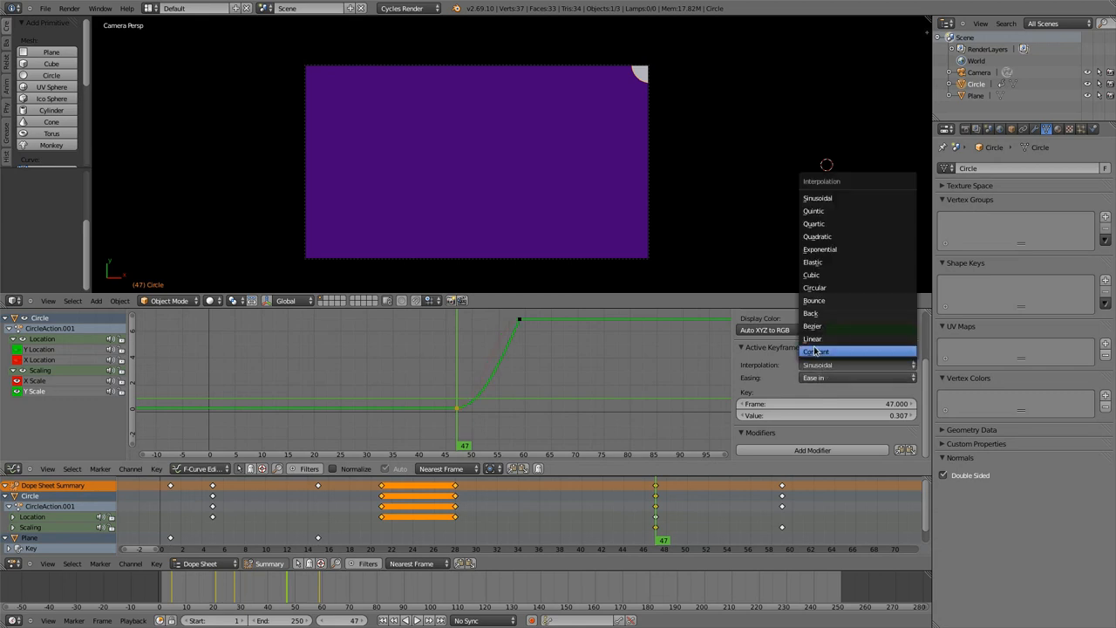
pyautogui.click(812, 286)
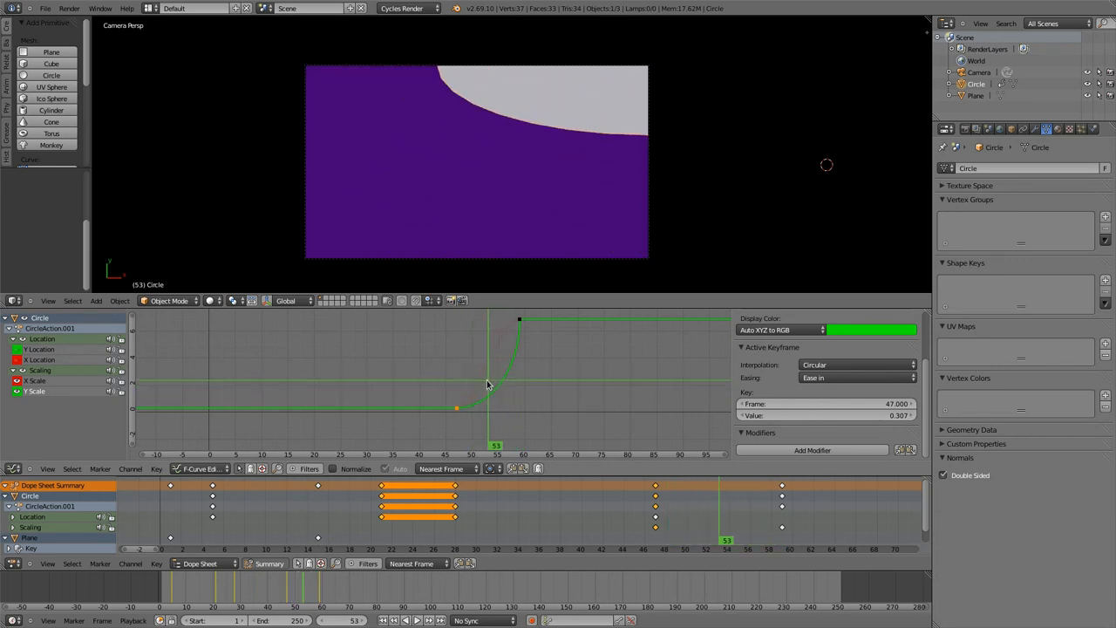
pyautogui.click(854, 364)
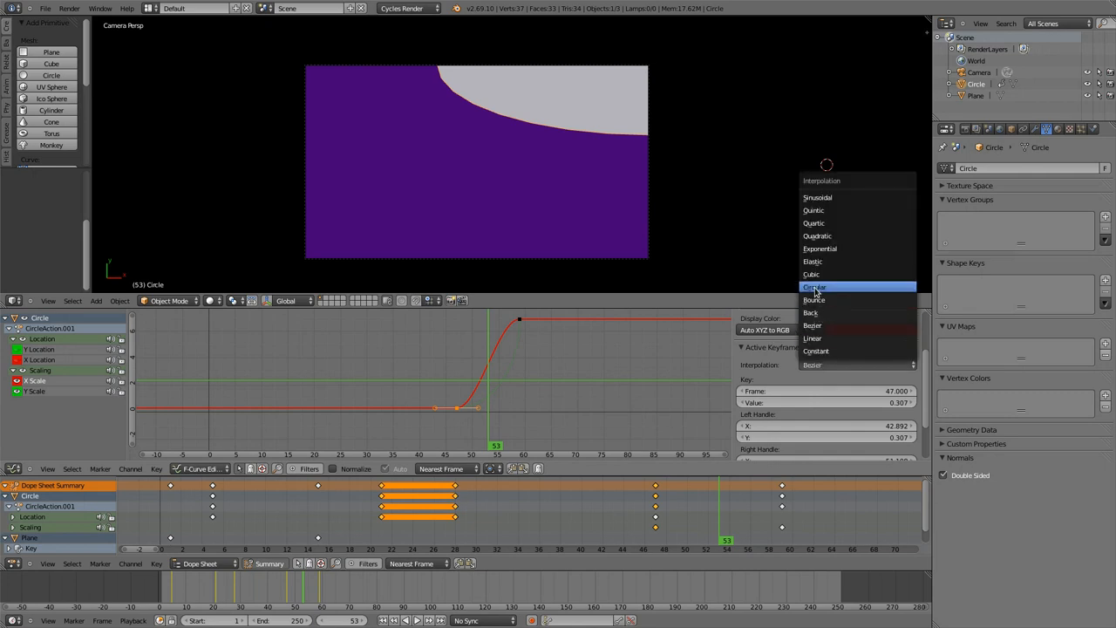
pyautogui.click(812, 285)
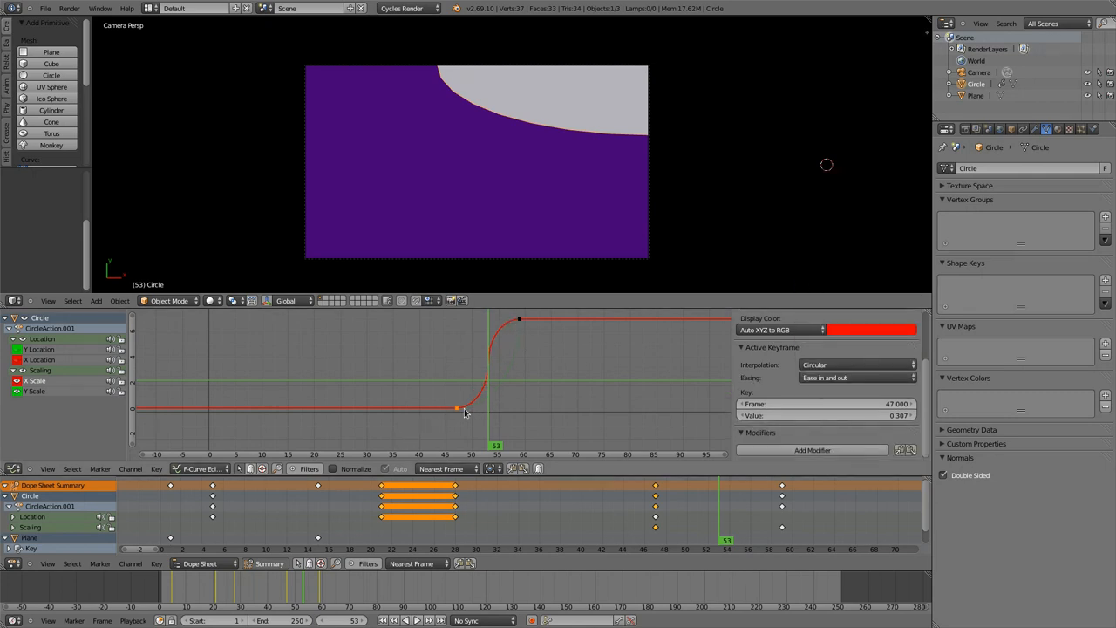
pyautogui.click(858, 376)
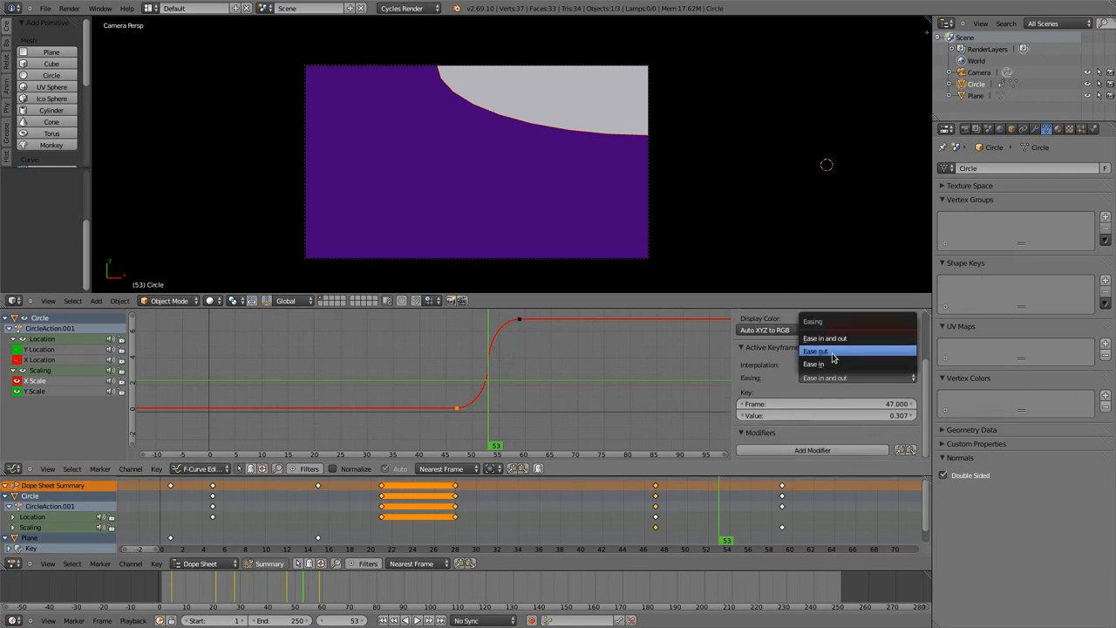
pyautogui.click(816, 351)
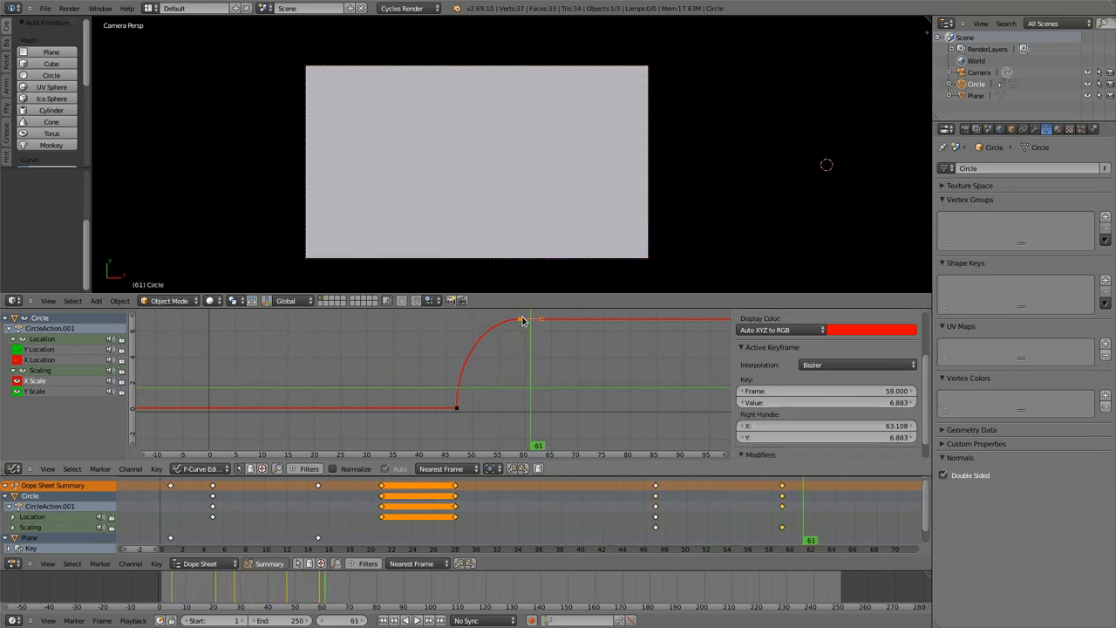
# Change each of the two scale-curve keyframes from Circular to Exponential interpolation
pyautogui.click(855, 364)
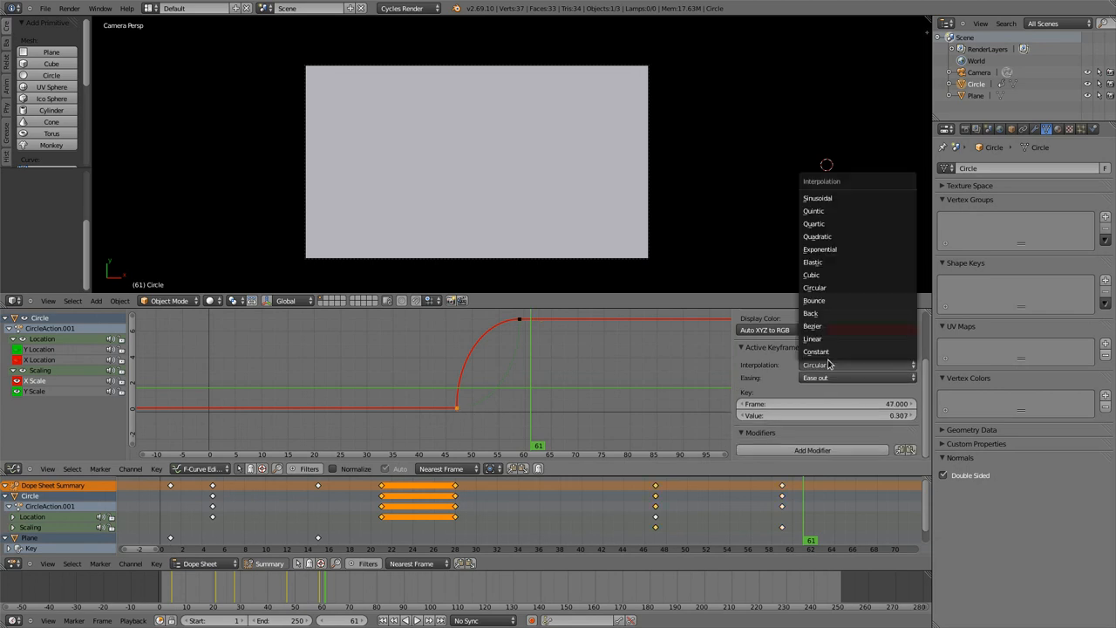
pyautogui.click(819, 248)
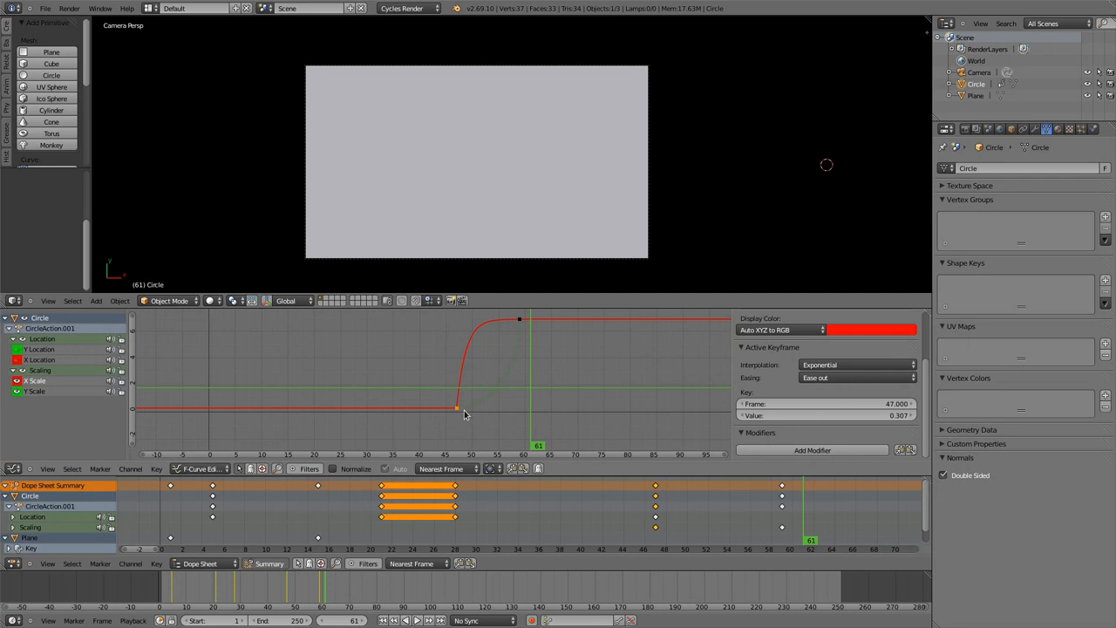
pyautogui.click(857, 365)
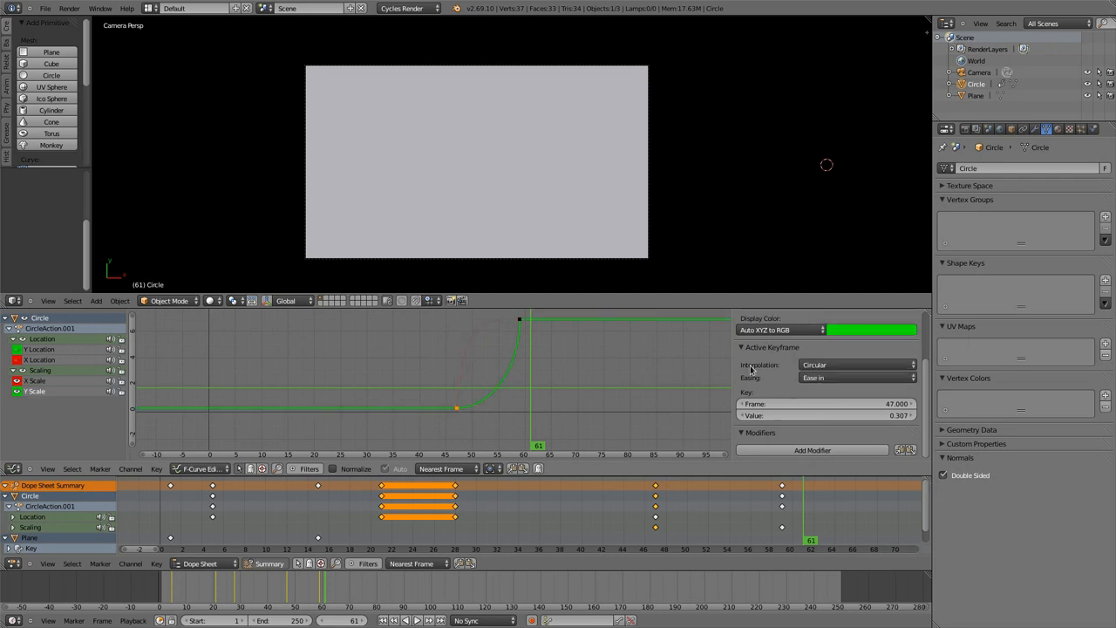
pyautogui.click(855, 364)
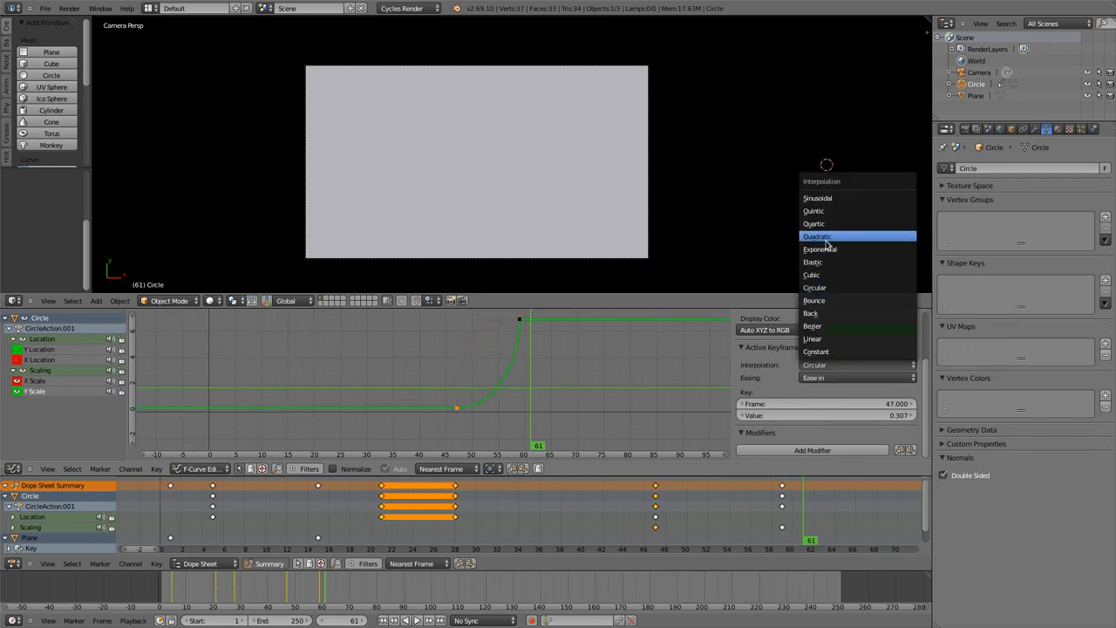
pyautogui.click(819, 248)
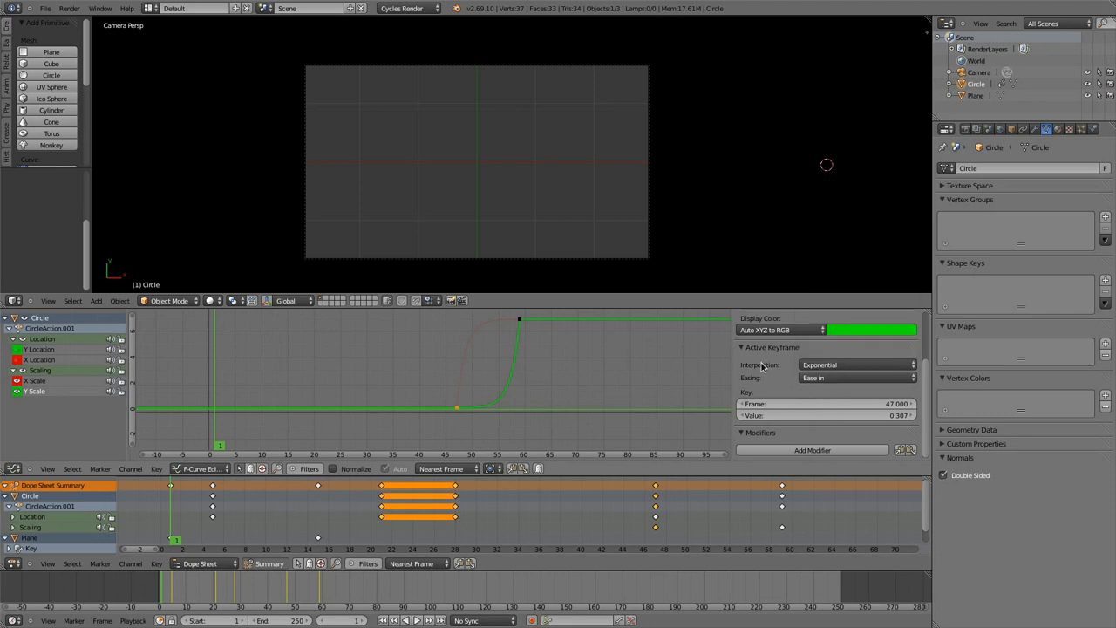
pyautogui.moveTo(290, 394)
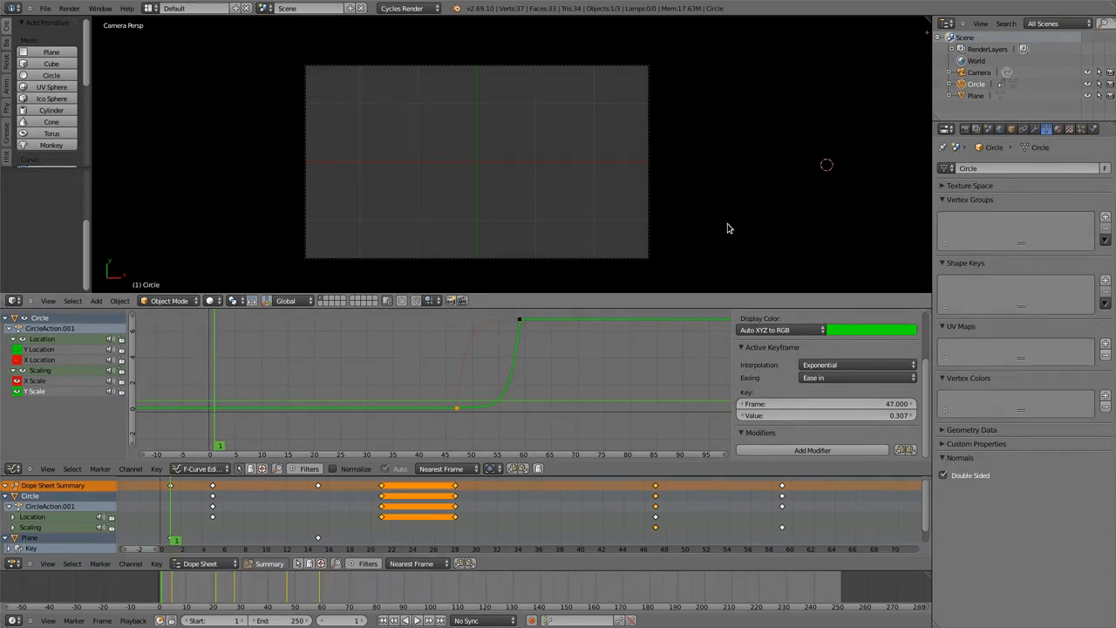
# Start playback from the first frame to watch the exponential easing
pyautogui.click(417, 621)
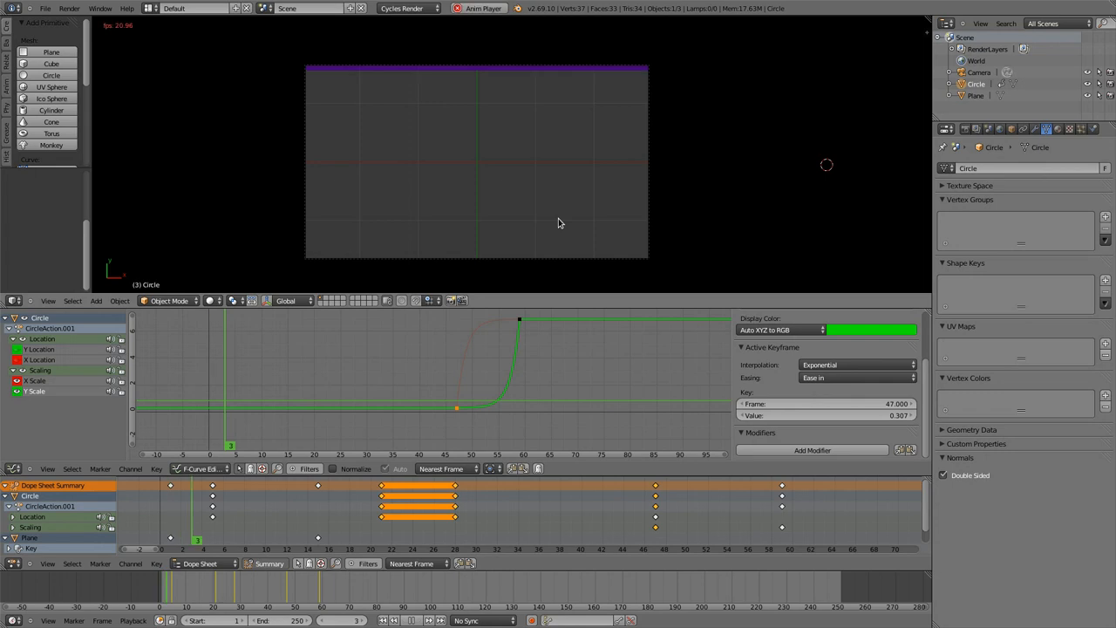